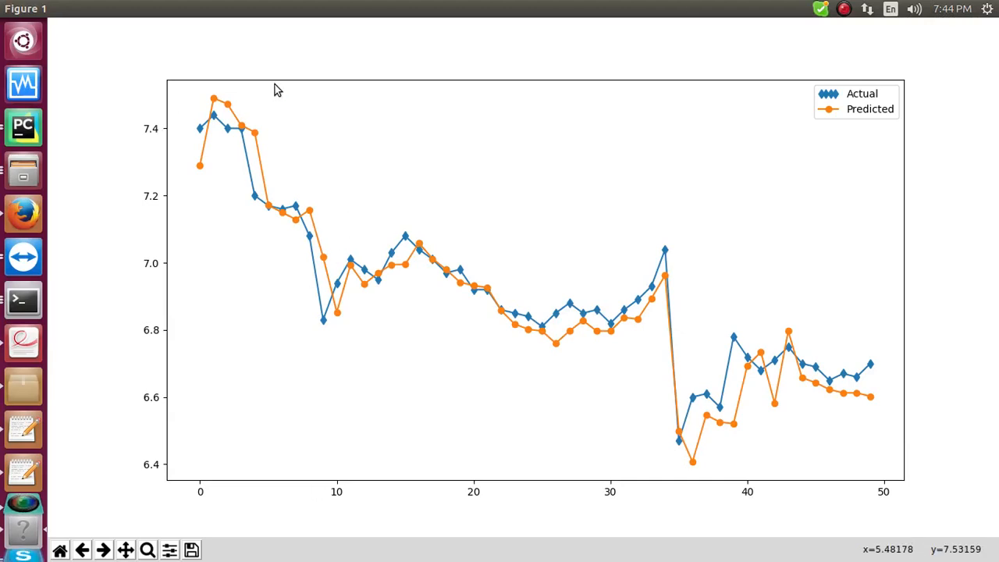
mouse_move(394, 467)
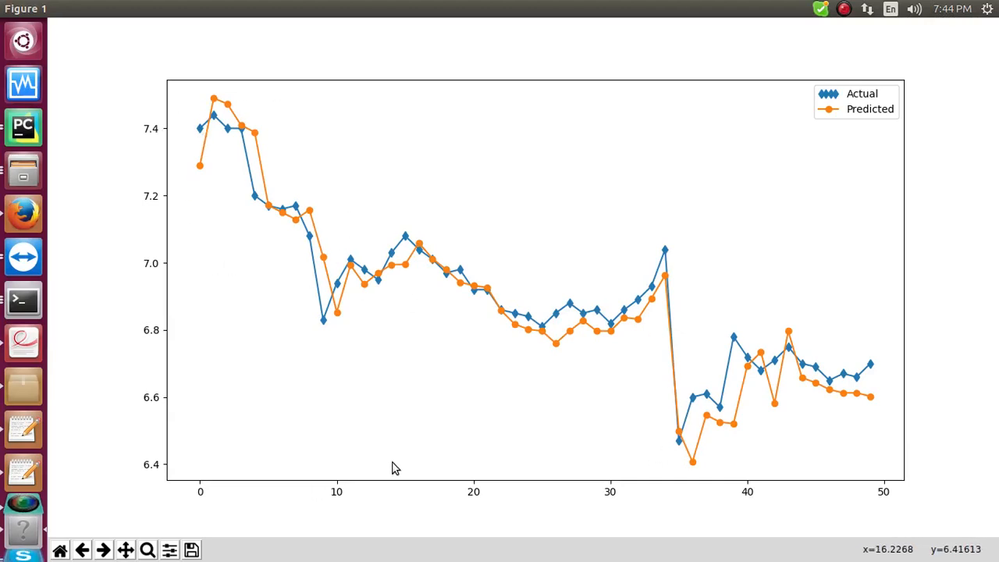
mouse_move(687, 215)
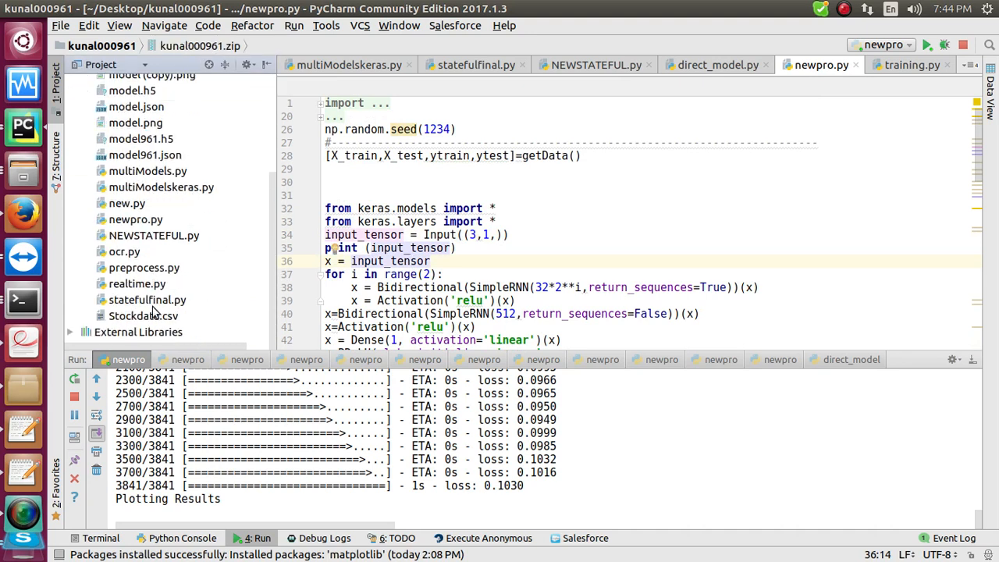
- Open Stockdata.csv, select a date's year, and jump back to the first data row
double_click(143, 315)
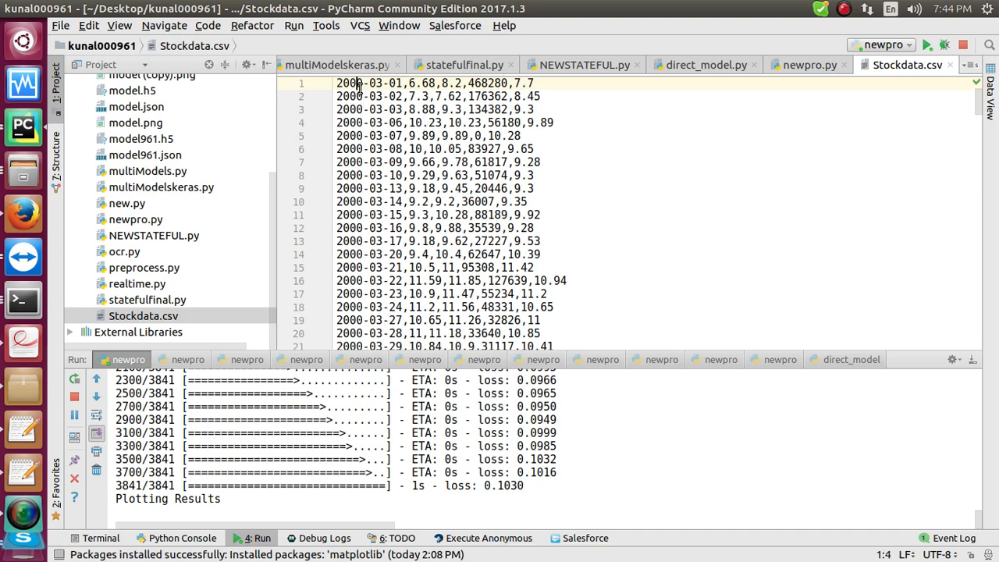
double_click(349, 83)
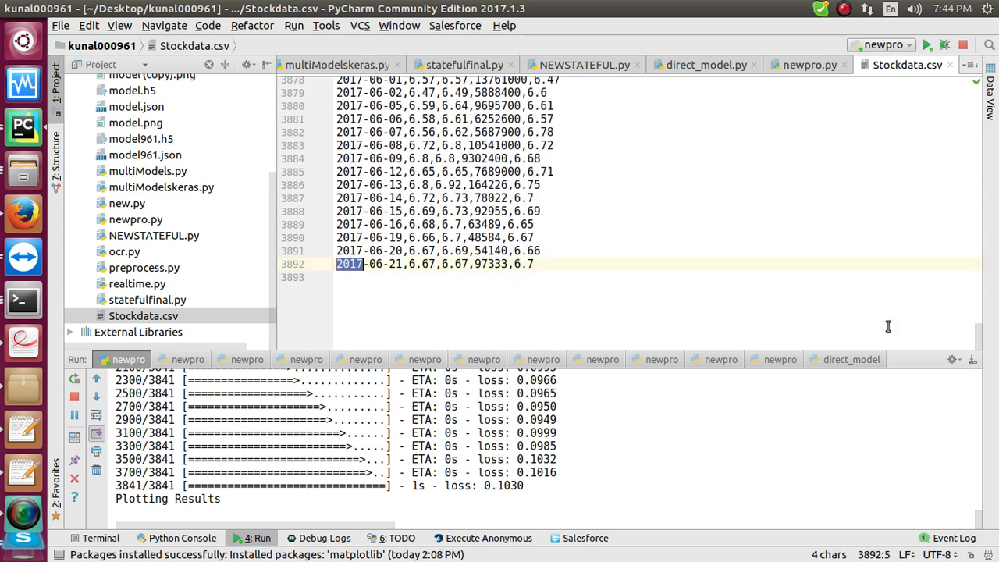
key(ctrl+Home)
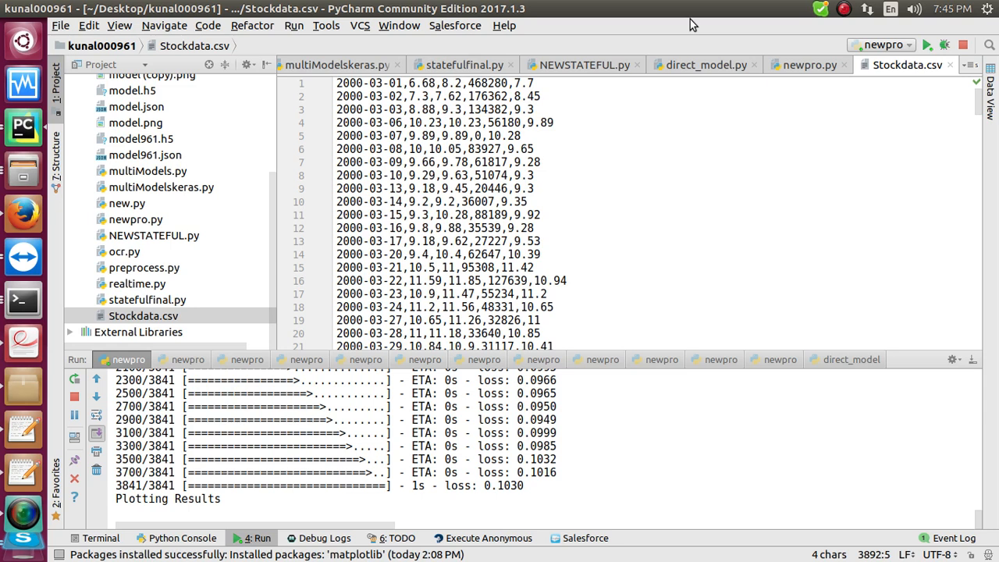
mouse_move(53, 288)
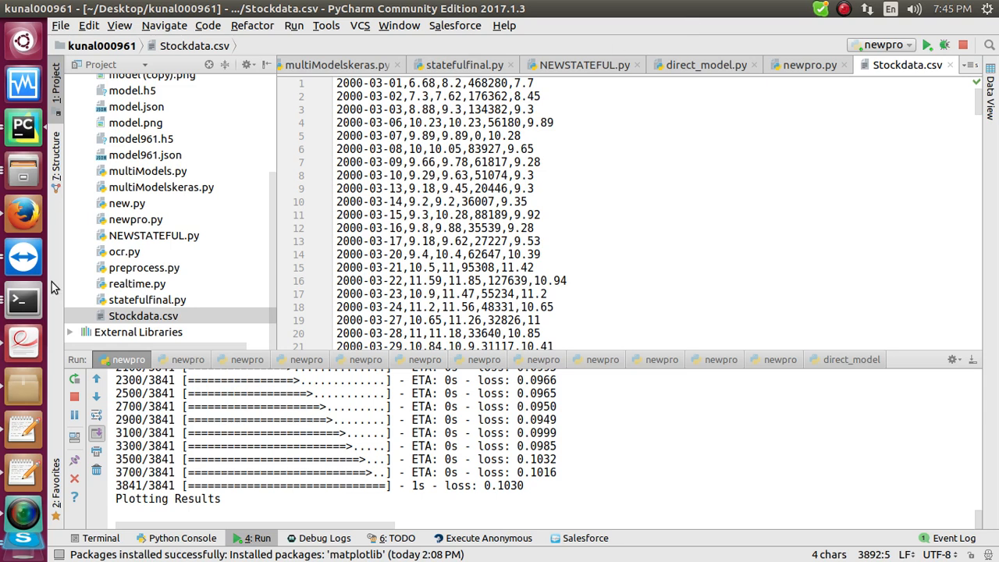
- Highlight first-row values like volume 468280 and price 6.68, then scroll down
click(449, 215)
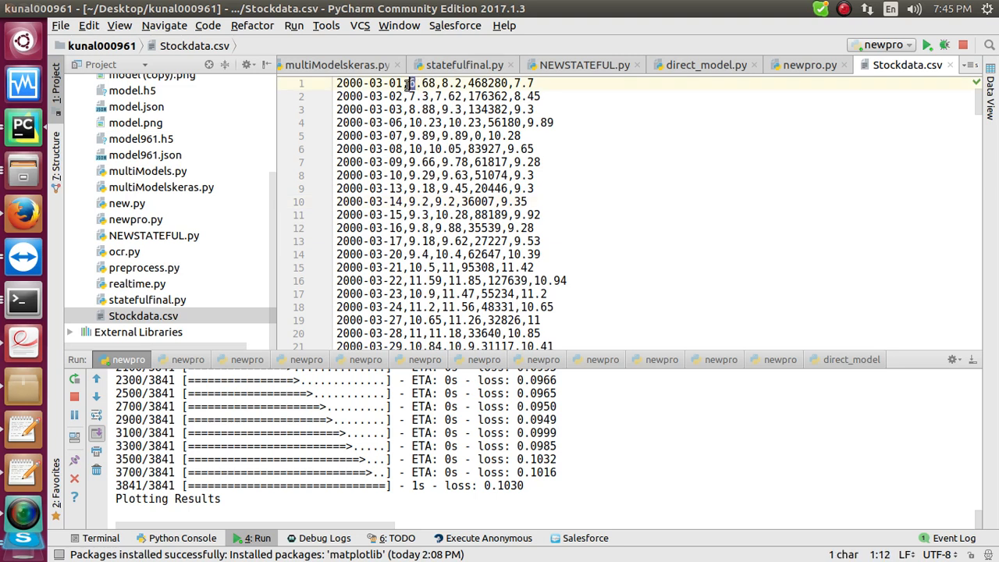
click(411, 109)
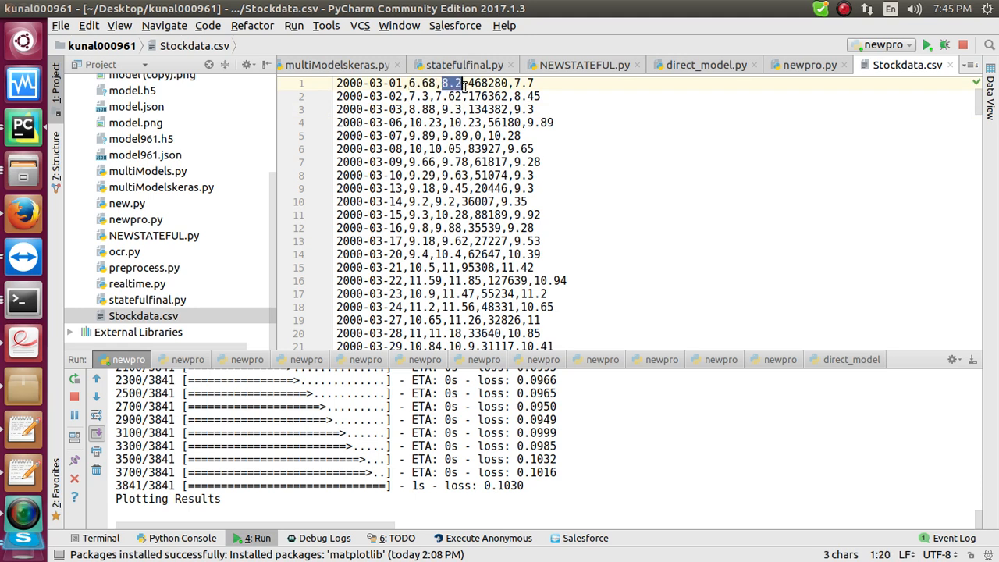
drag(468, 82, 508, 83)
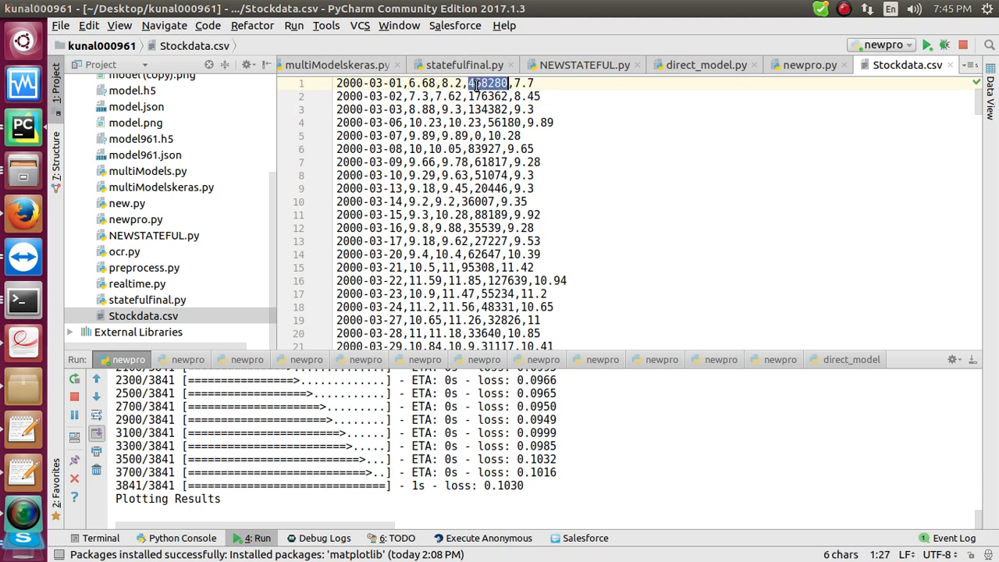
click(514, 83)
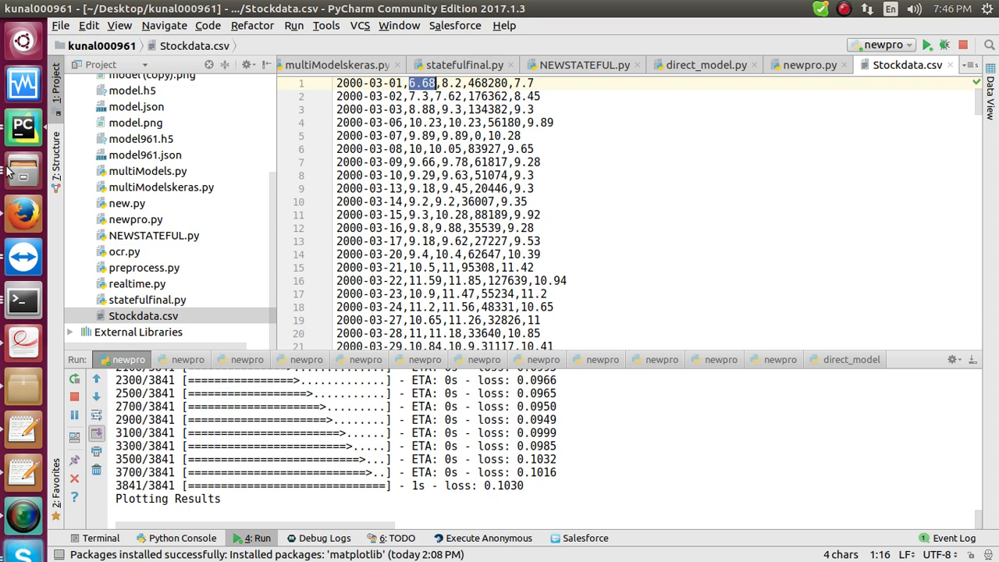
scroll(down, 3)
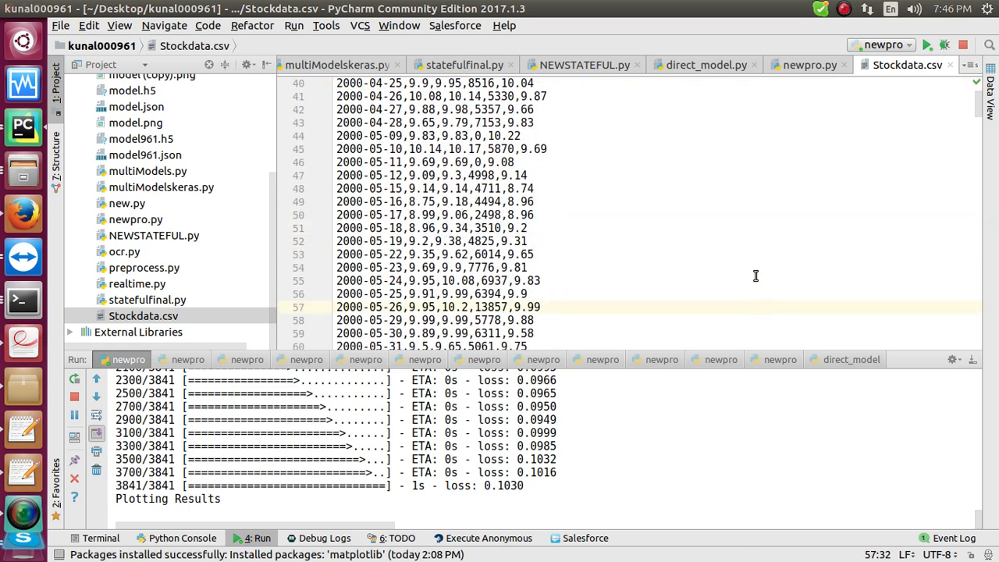
scroll(down, 3)
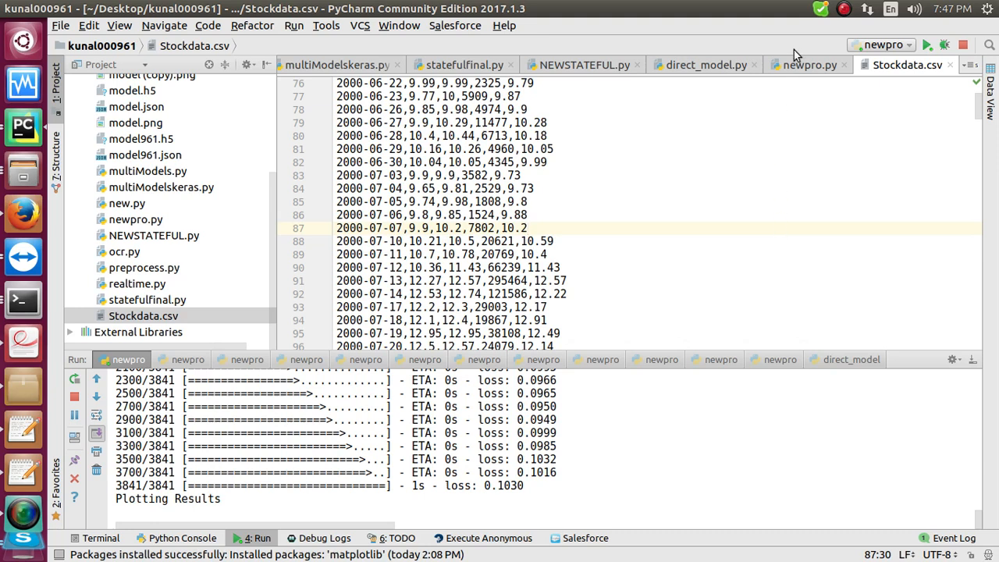
- Return to newpro.py and highlight the input tensor shape and getData lines
click(810, 65)
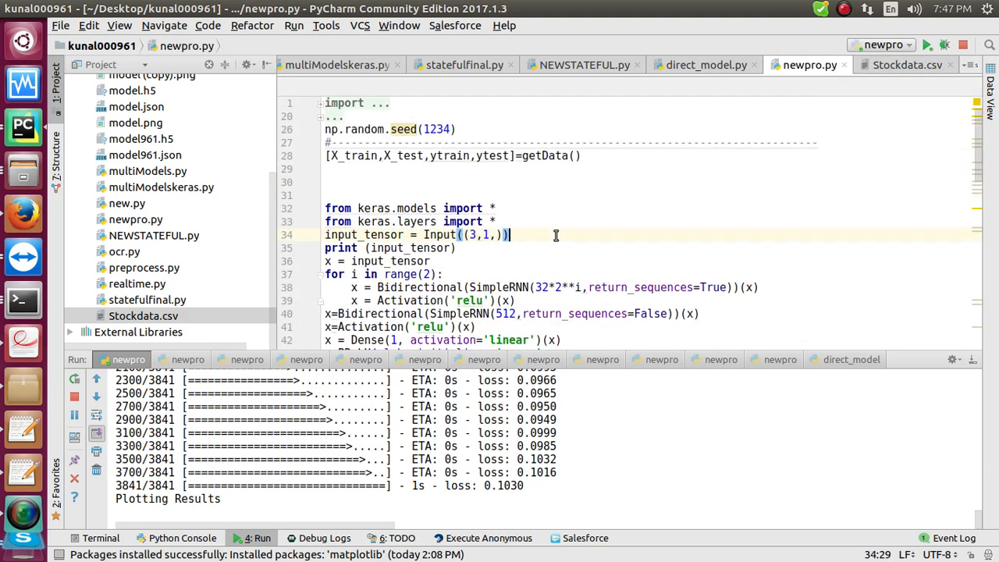
double_click(493, 116)
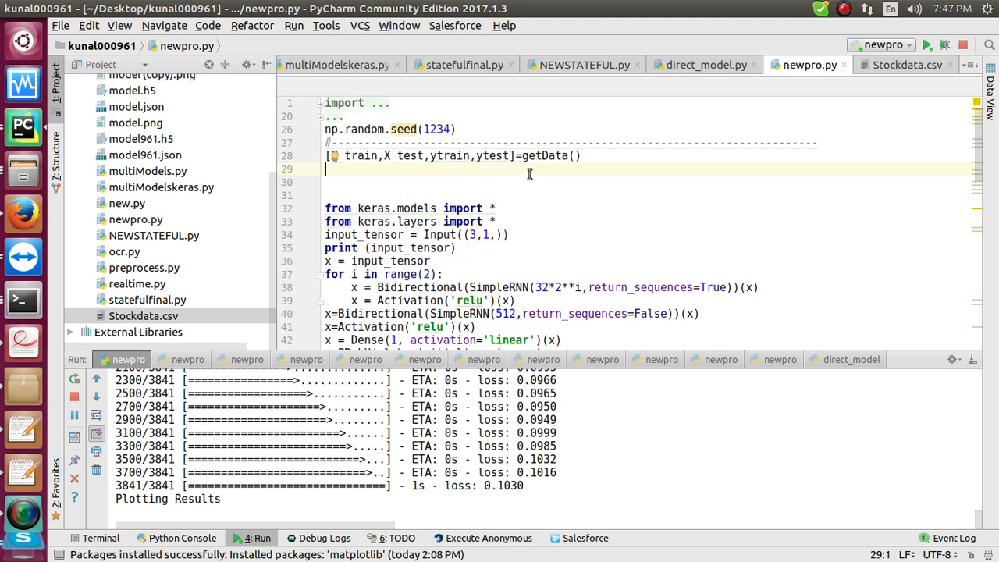
double_click(422, 287)
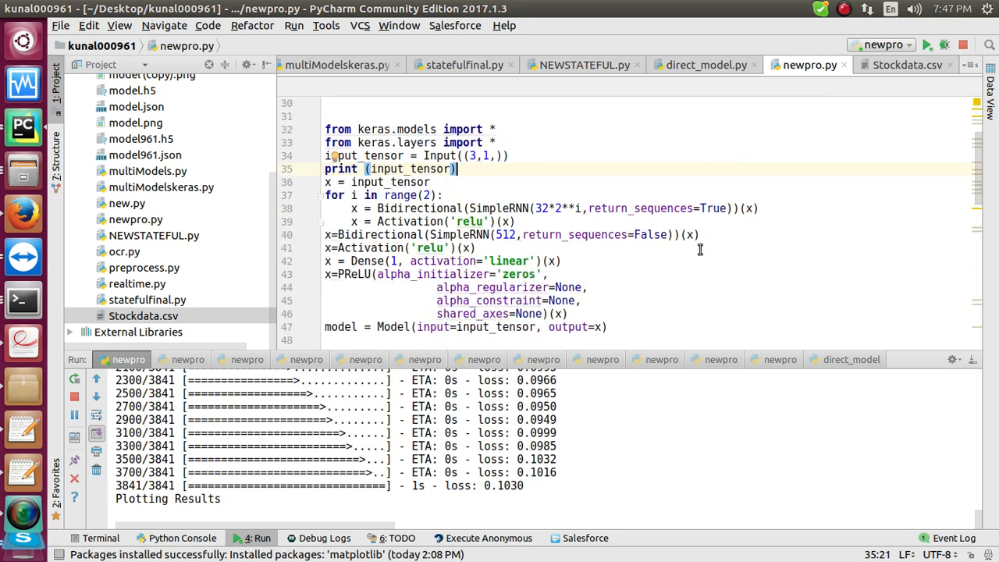
- Select the nb_epoch count in model.fit, then the getData call near the top
scroll(down, 3)
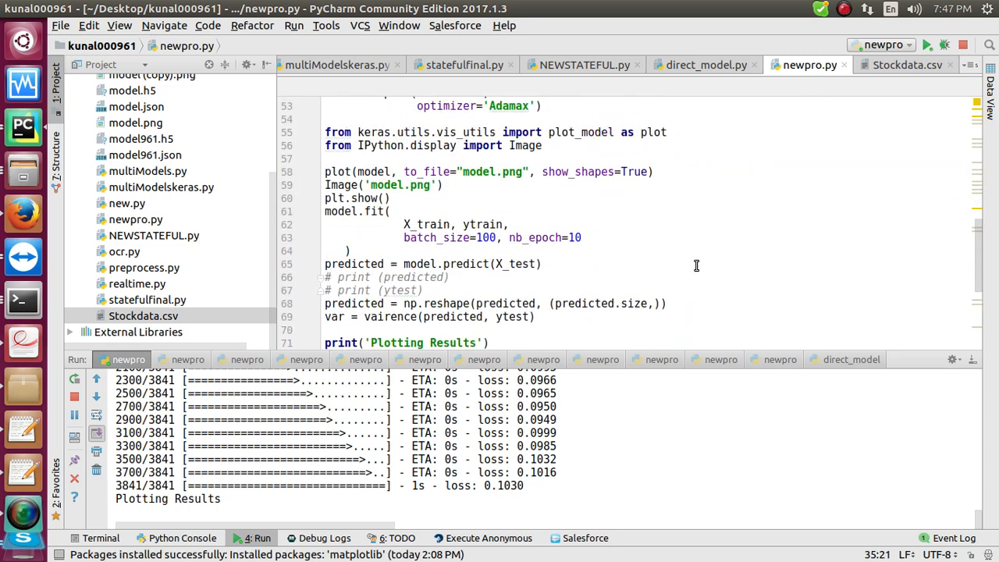
double_click(574, 237)
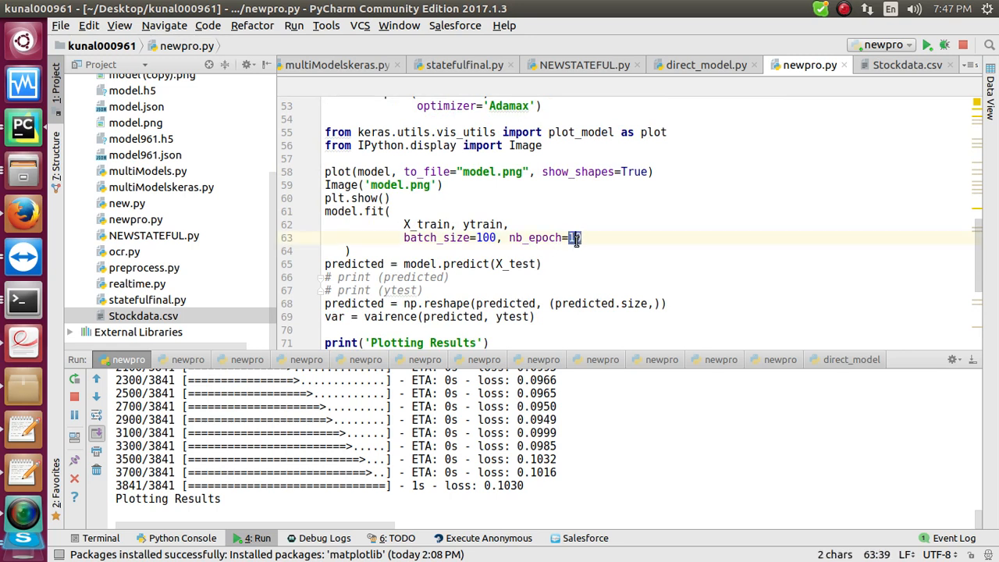
text(0)
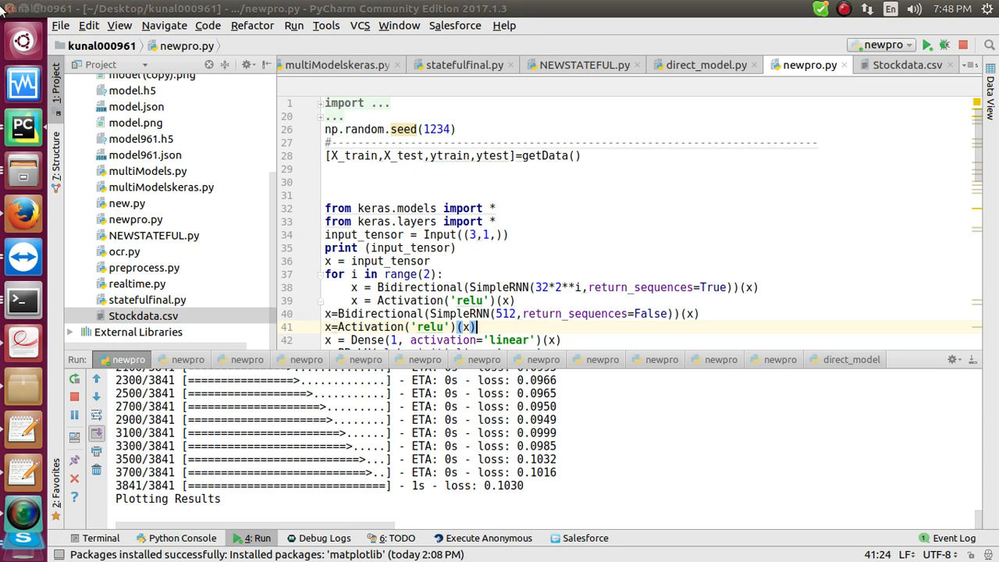
double_click(545, 155)
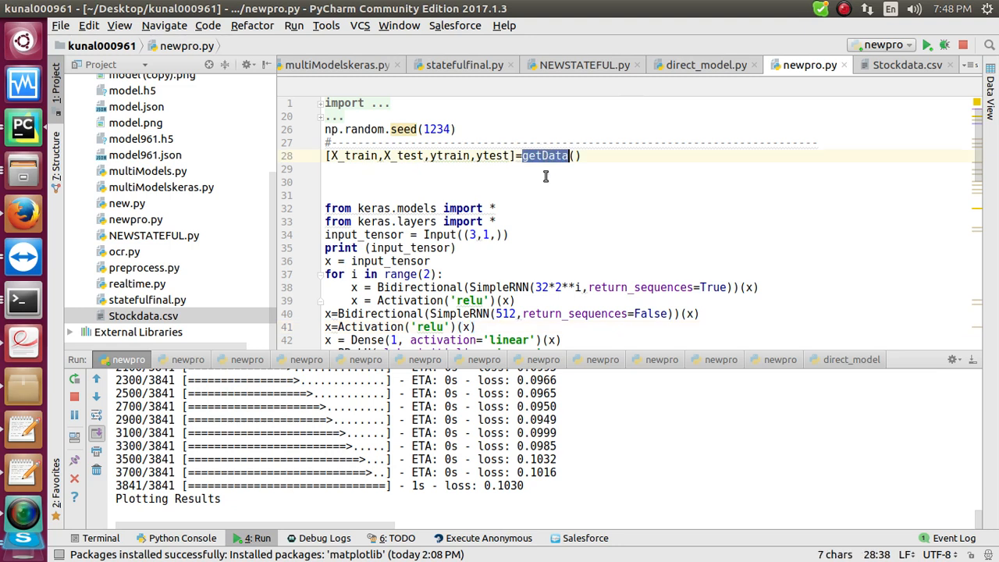
double_click(354, 156)
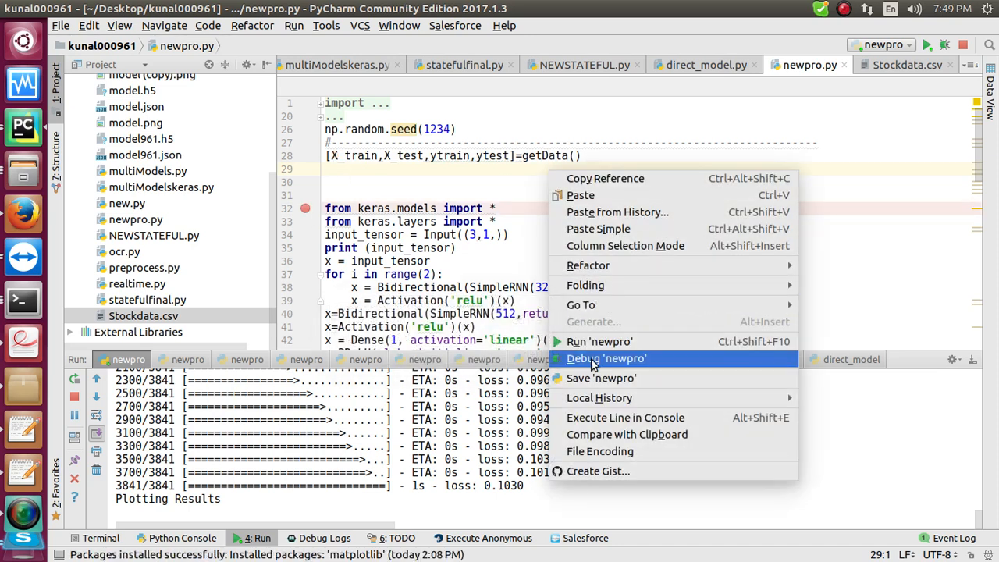
- Debug newpro to the breakpoint, confirm the stock data file, and expand X_train
click(606, 358)
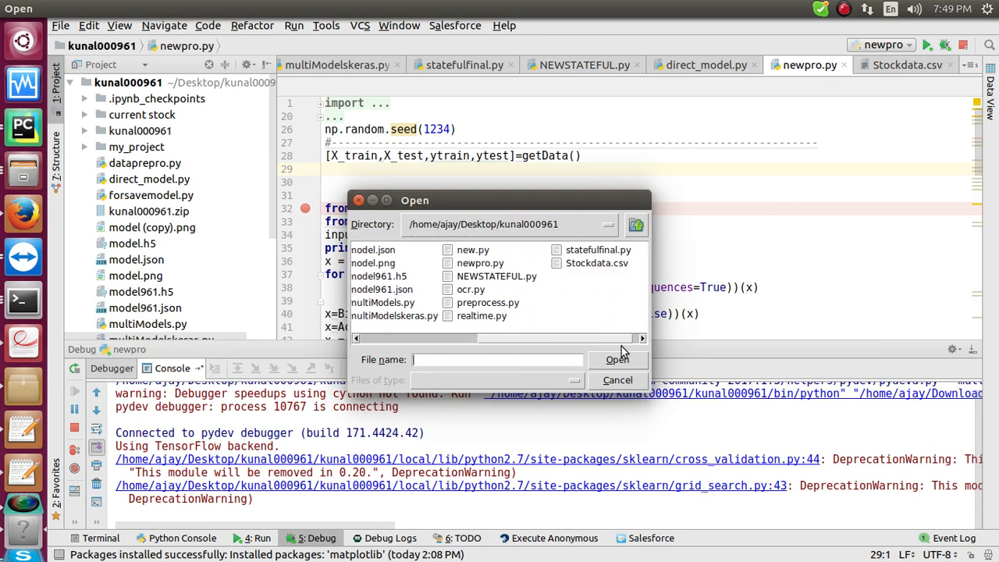
click(618, 380)
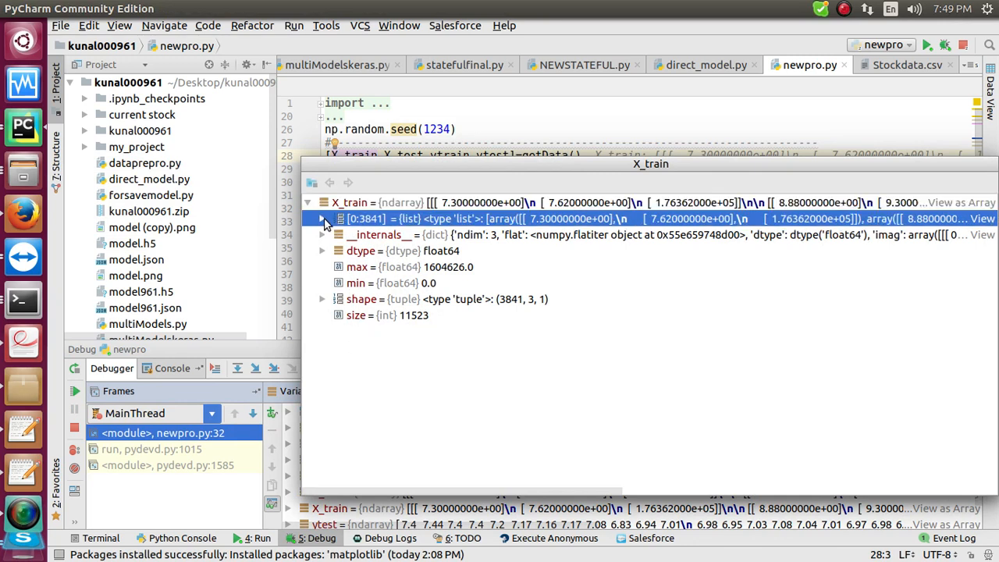
click(322, 218)
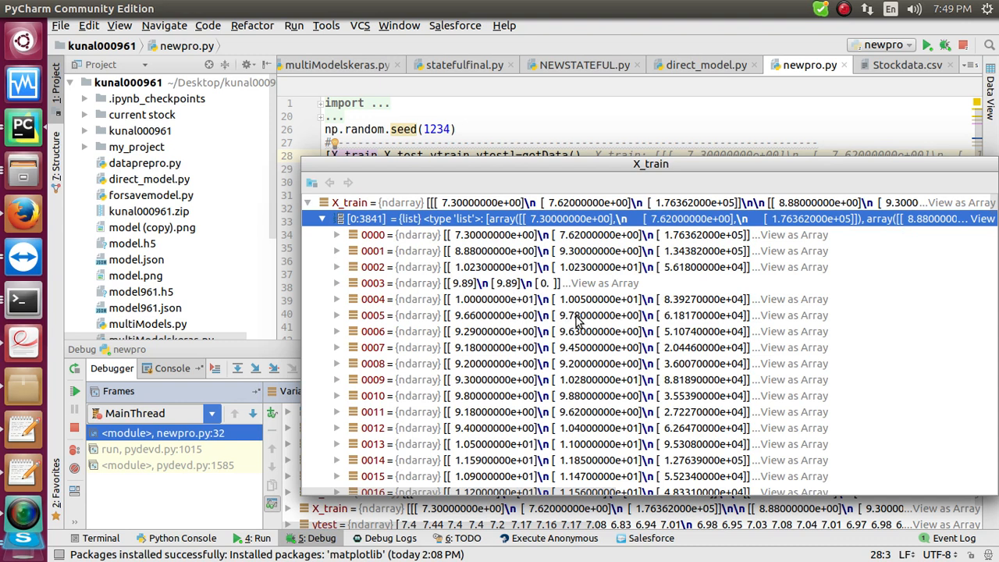
mouse_move(703, 250)
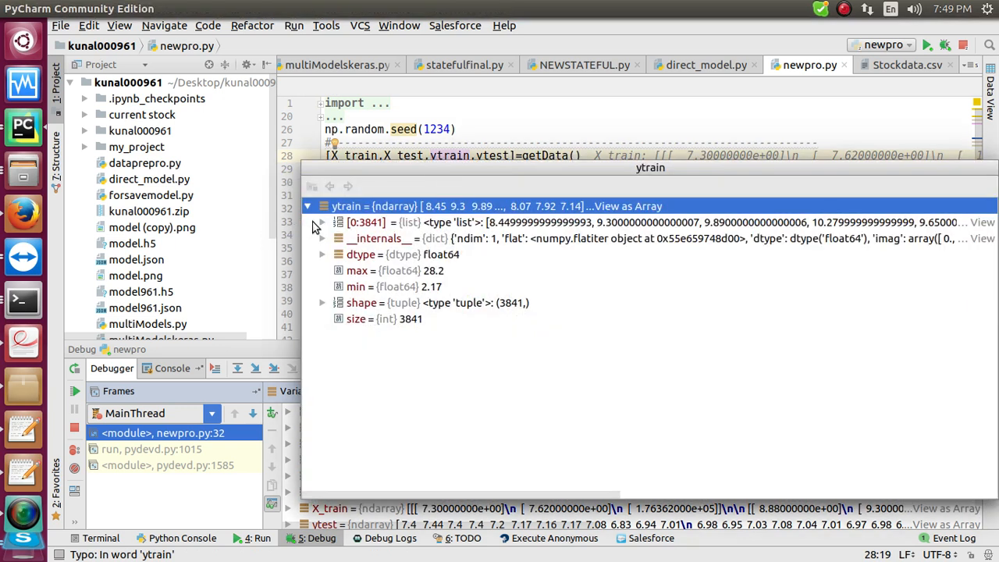
- Expand the 3841 ytrain targets, then stop one running newpro process
click(322, 238)
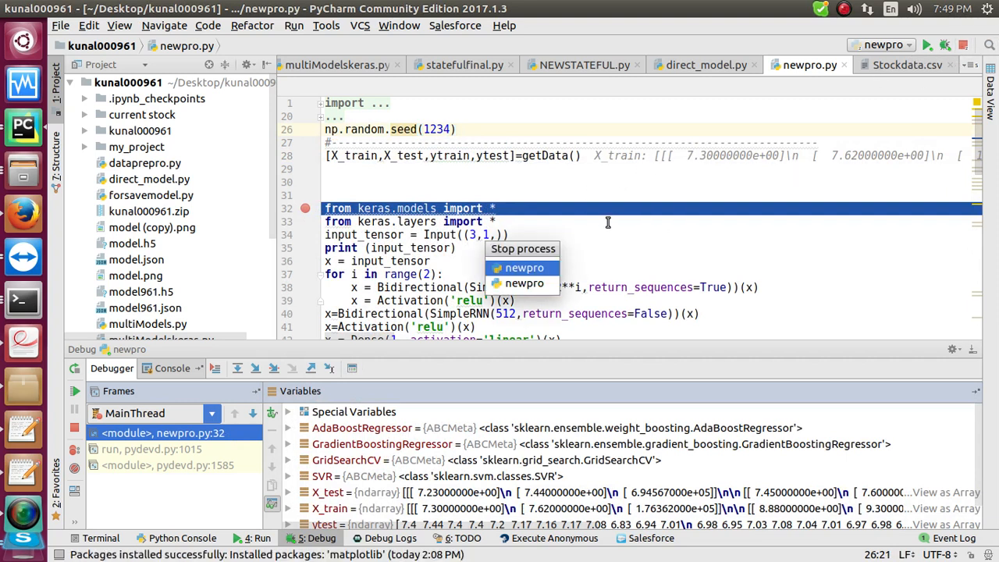
click(944, 44)
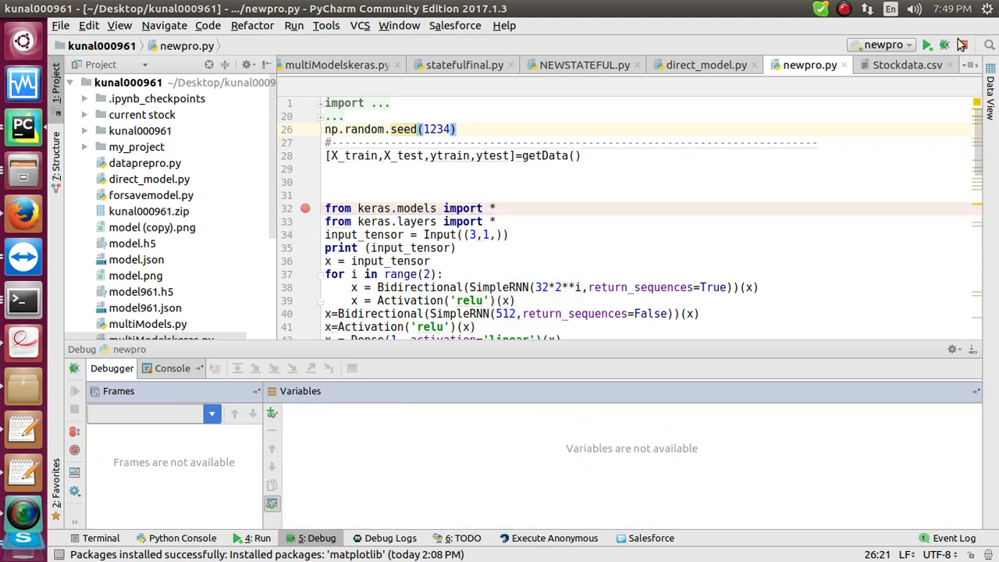
- Show the debug console and stop the remaining newpro process
click(927, 44)
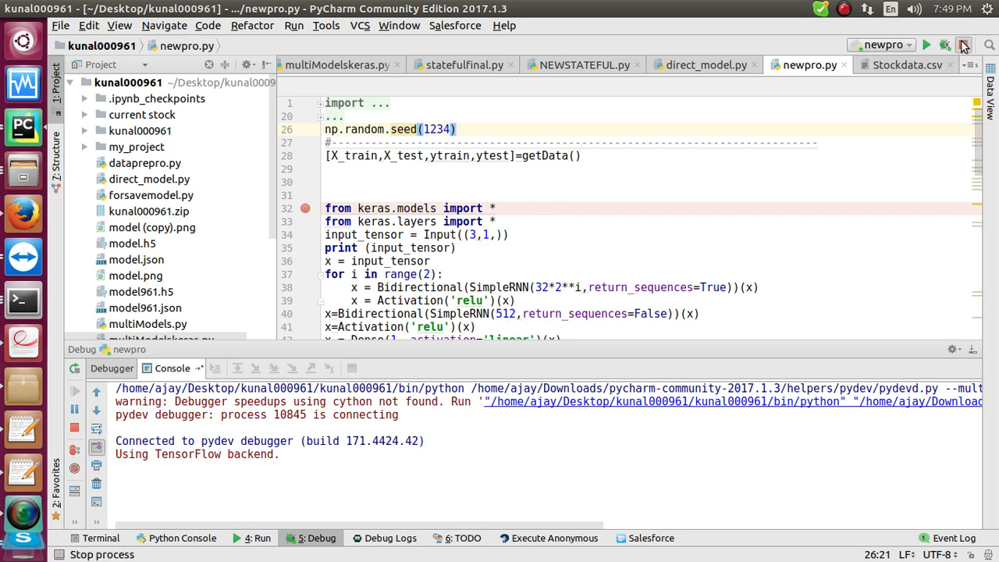
click(963, 45)
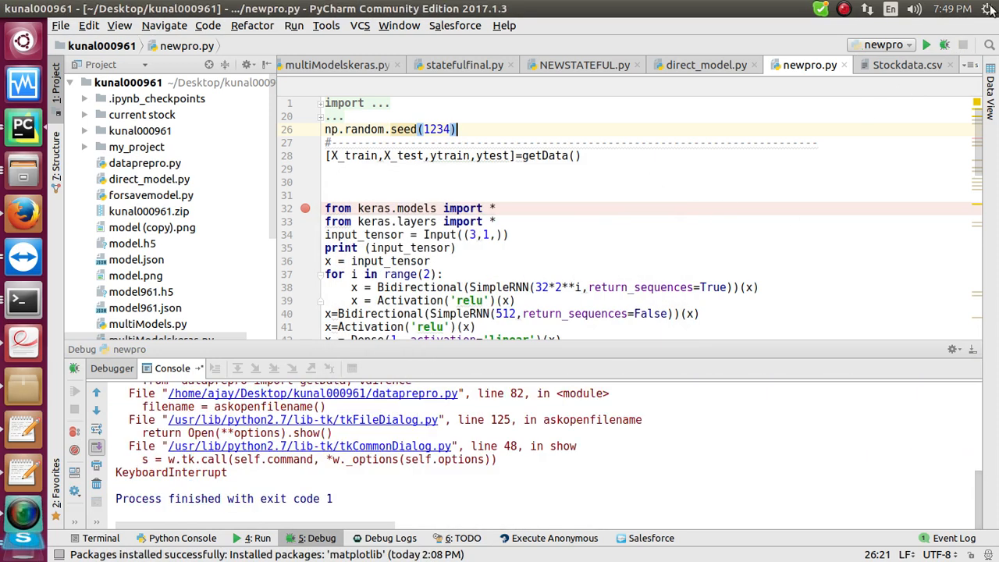
mouse_move(618, 170)
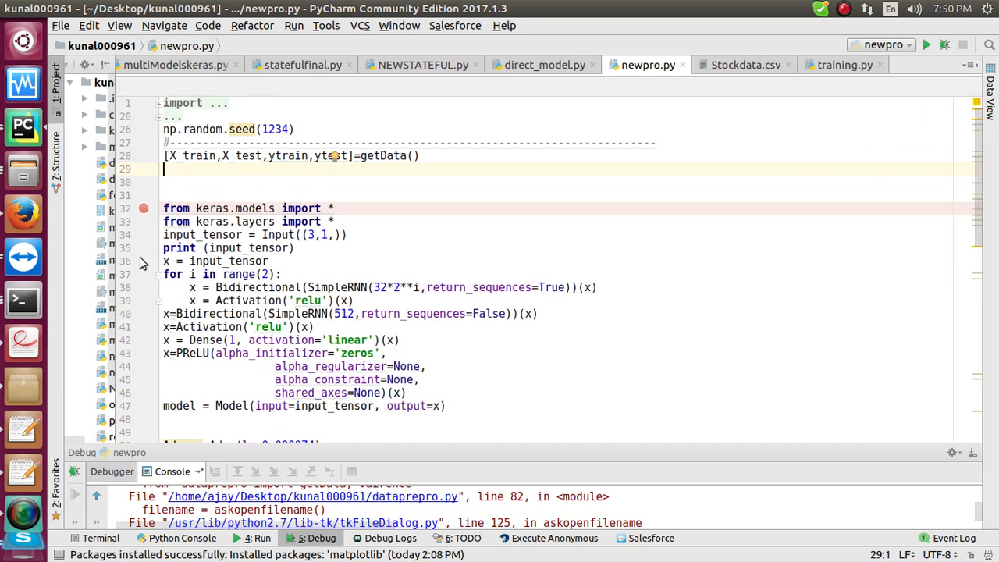
scroll(down, 3)
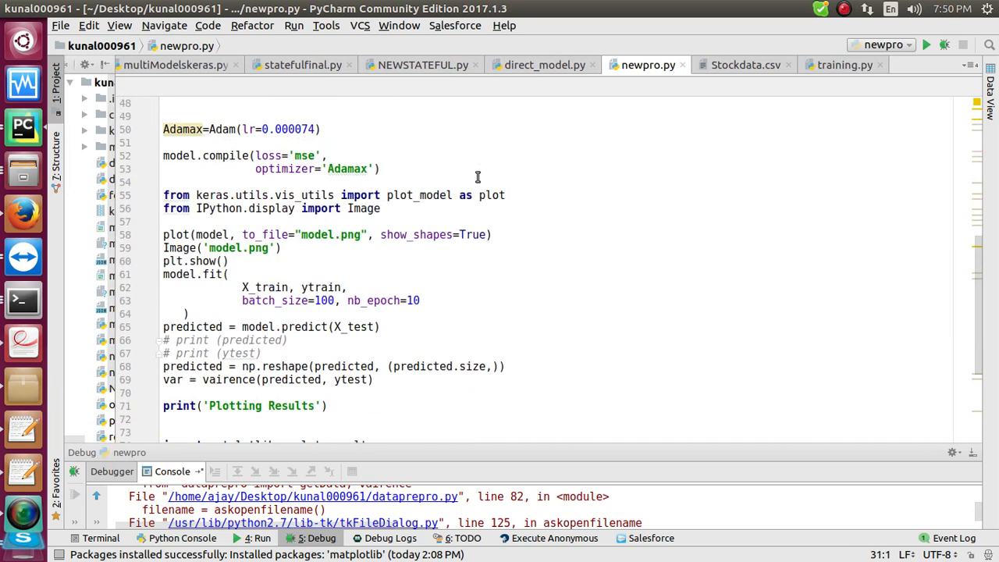
scroll(down, 3)
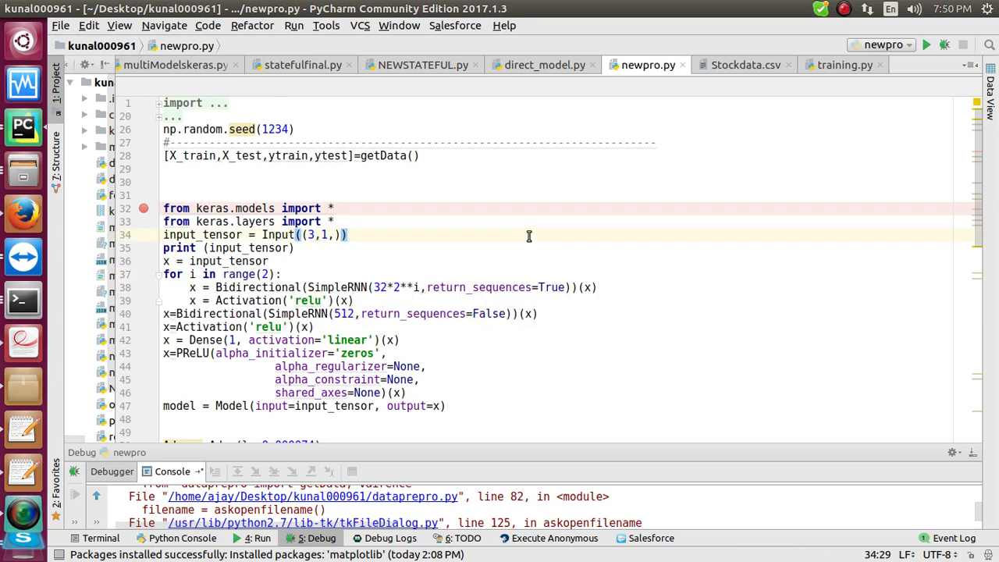
mouse_move(532, 247)
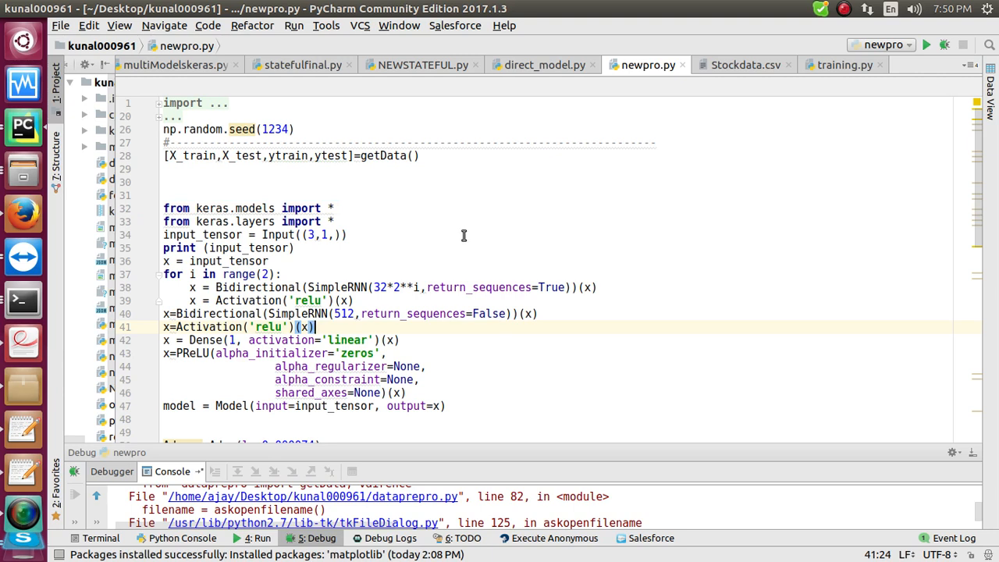
mouse_move(853, 114)
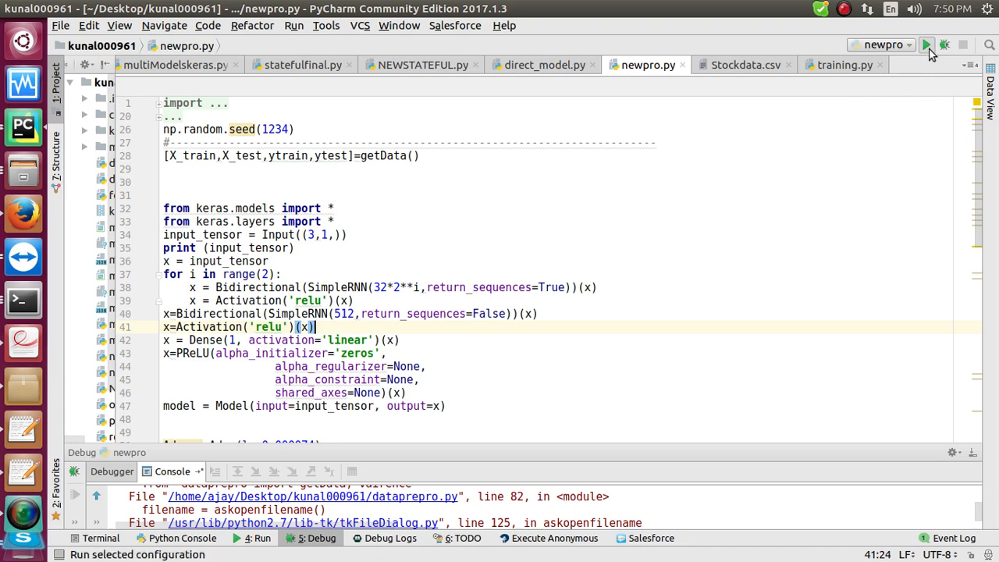
- Run the newpro configuration with SimpleRNN layers
click(927, 44)
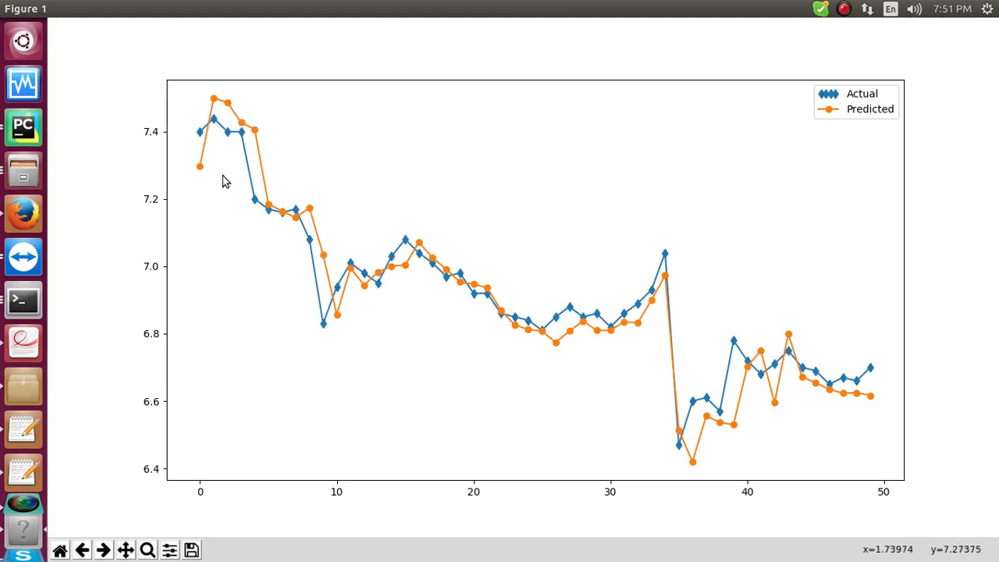
mouse_move(227, 199)
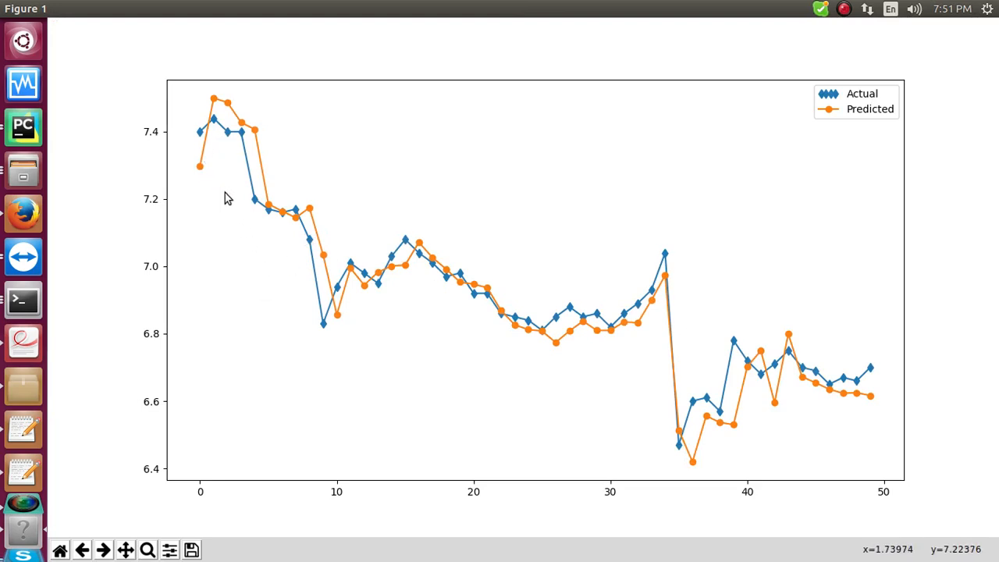
mouse_move(281, 212)
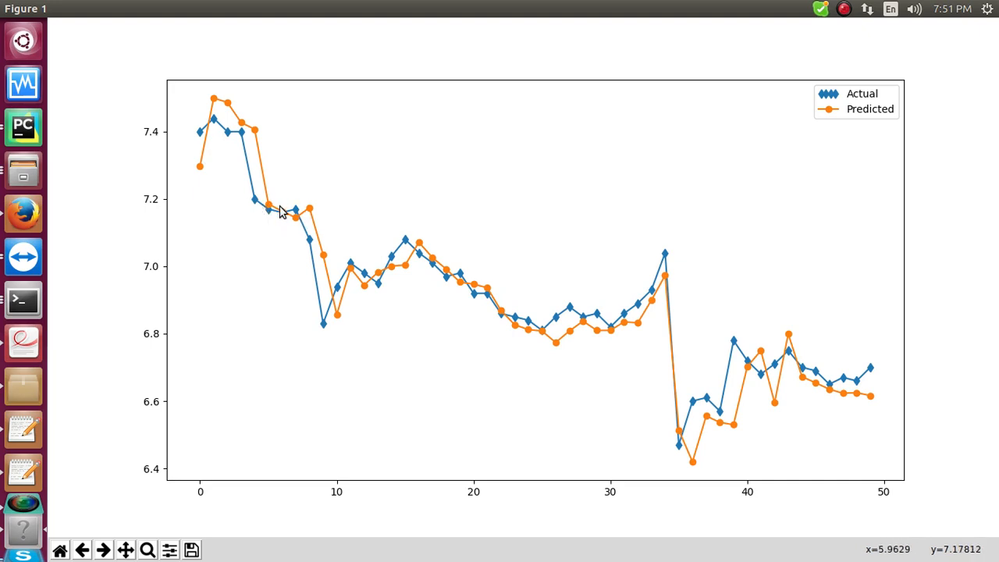
mouse_move(361, 304)
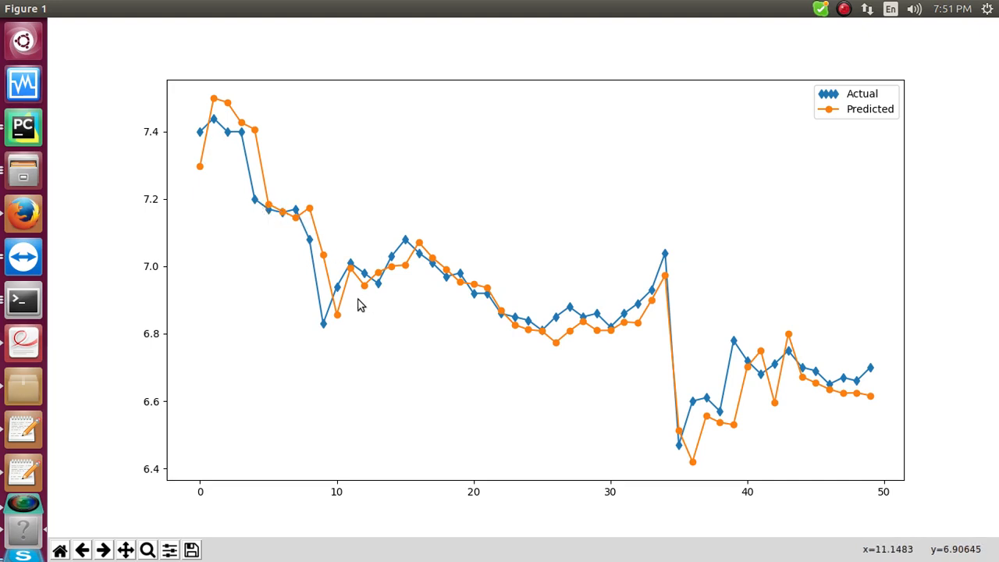
mouse_move(604, 326)
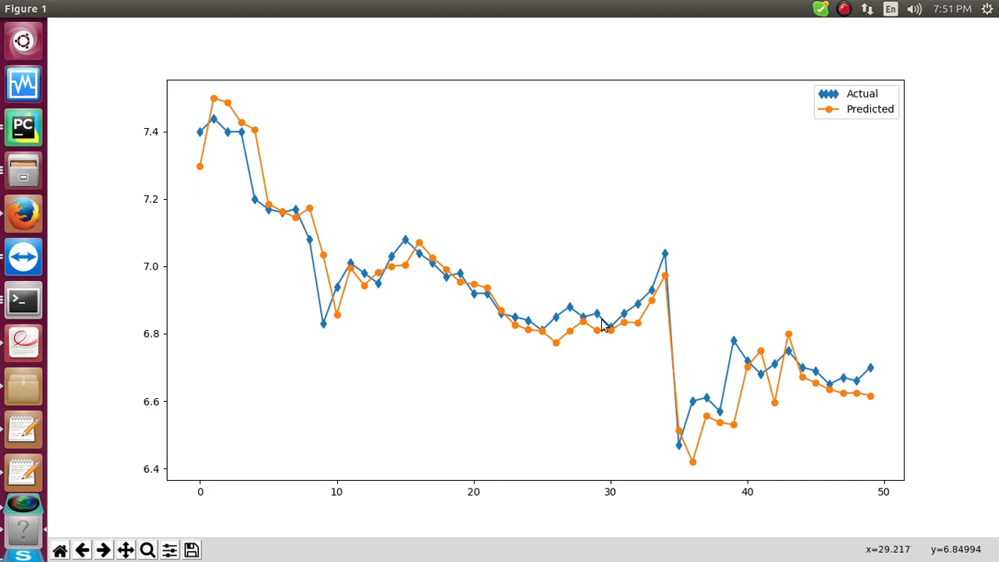
mouse_move(630, 369)
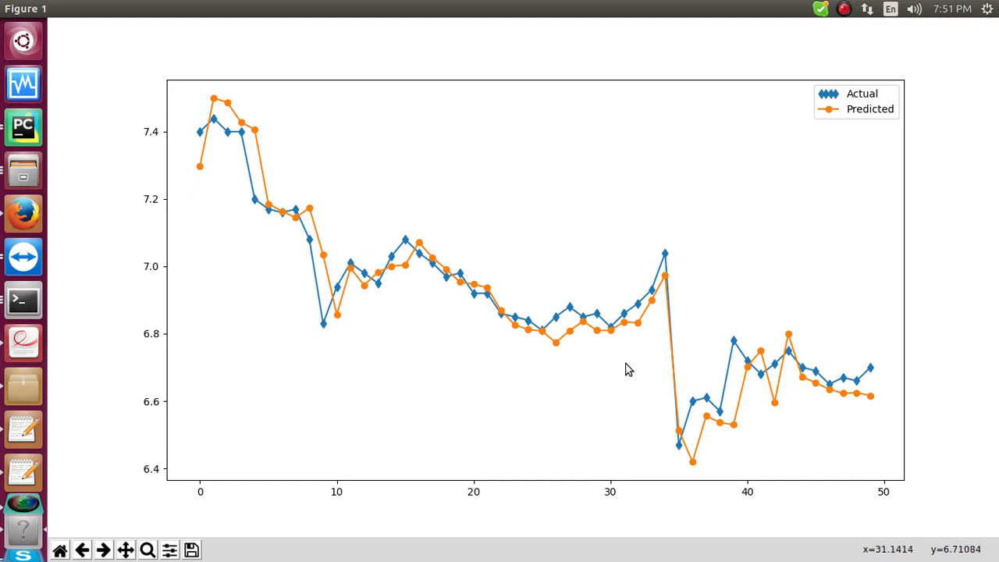
mouse_move(583, 324)
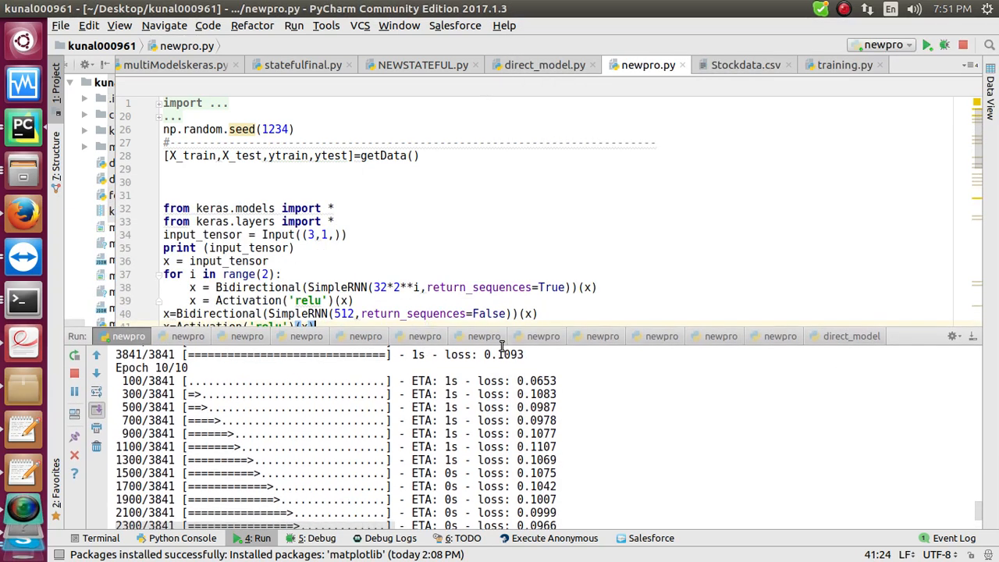
- Scroll through the fit and predict code and highlight a final-epoch loss value
scroll(down, 3)
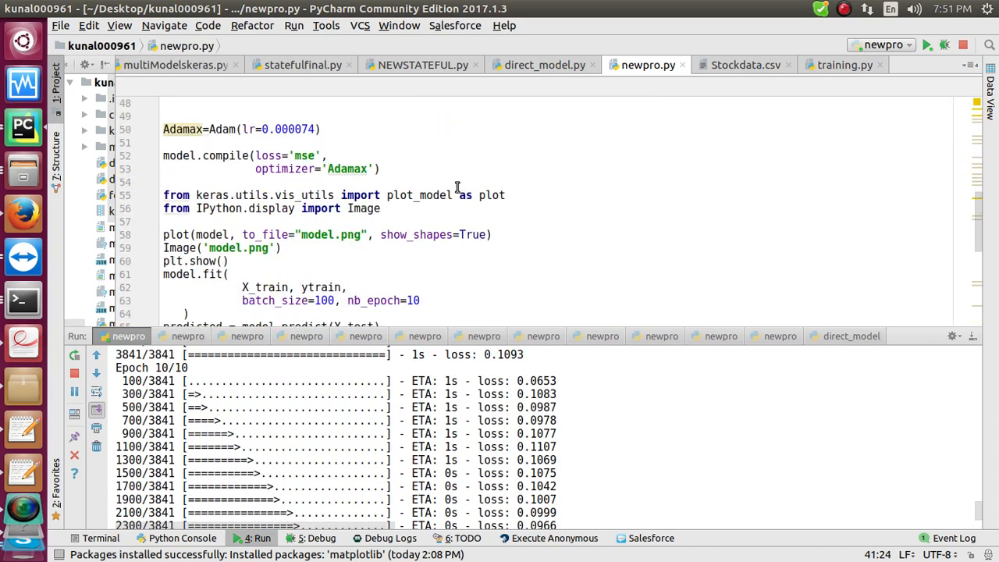
mouse_move(603, 290)
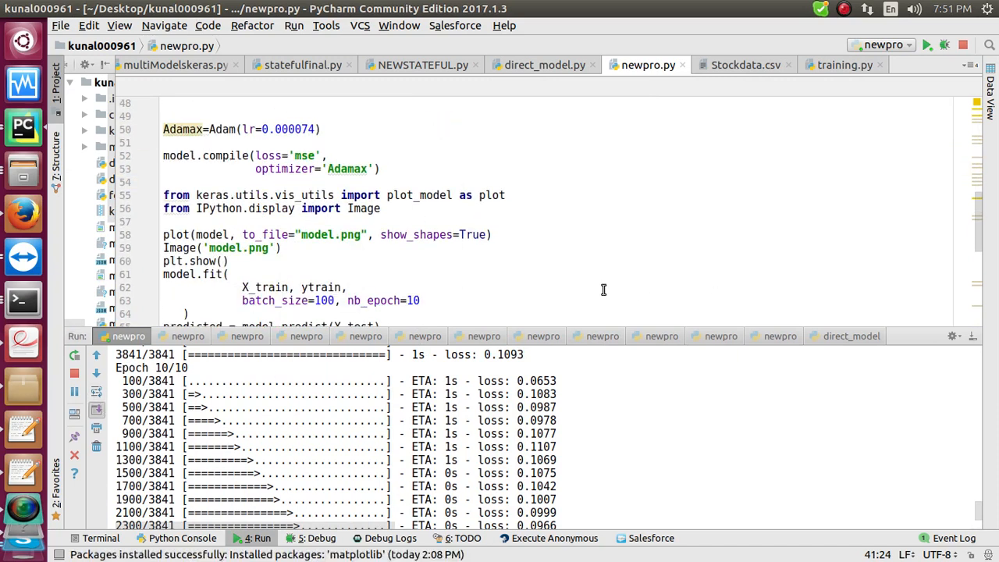
scroll(down, 3)
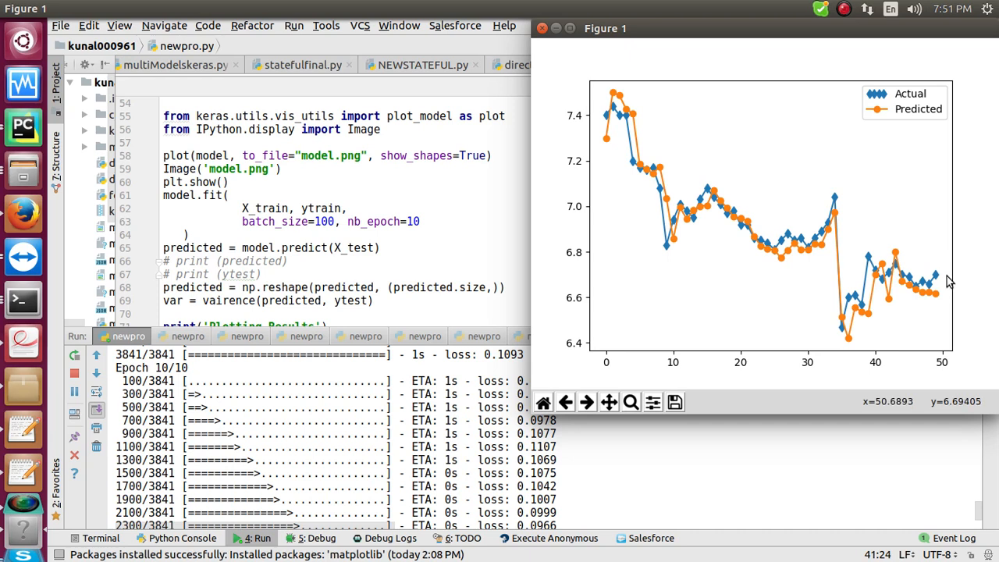
mouse_move(847, 292)
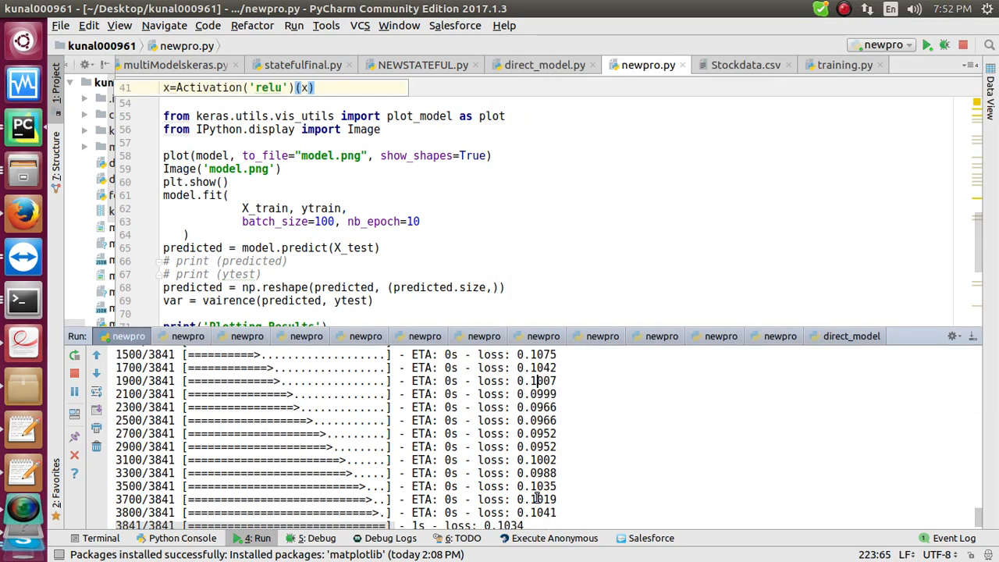
double_click(539, 473)
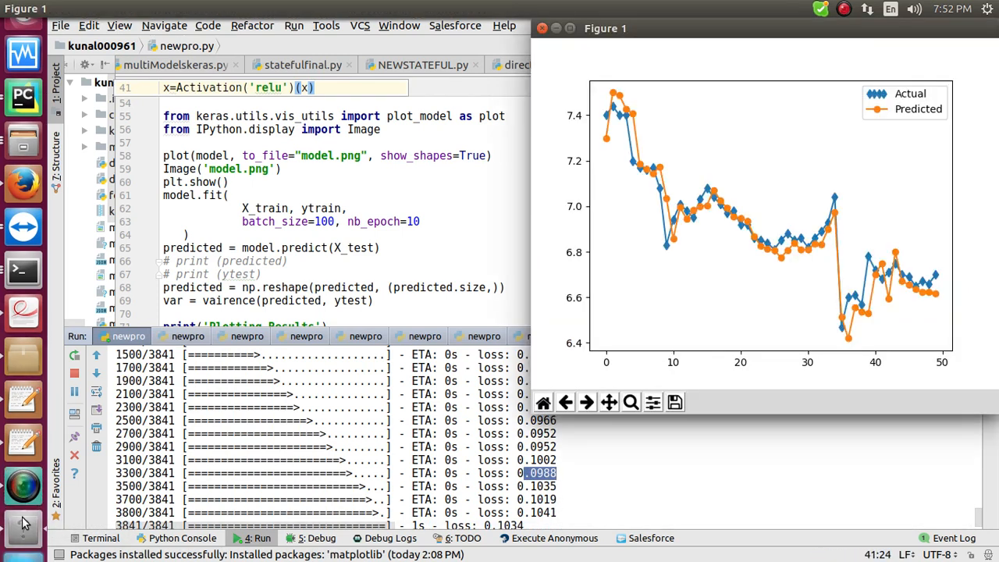
mouse_move(697, 248)
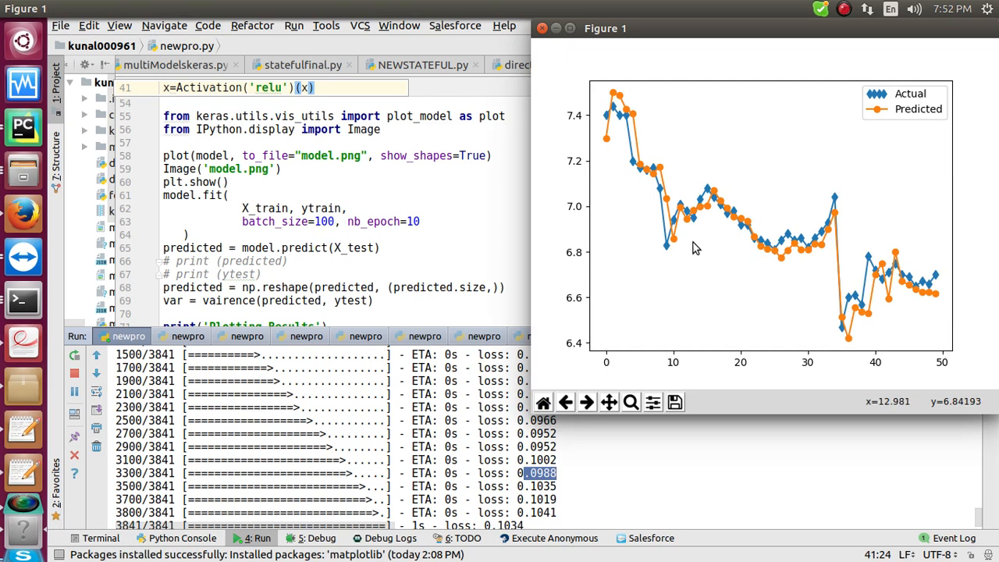
mouse_move(672, 197)
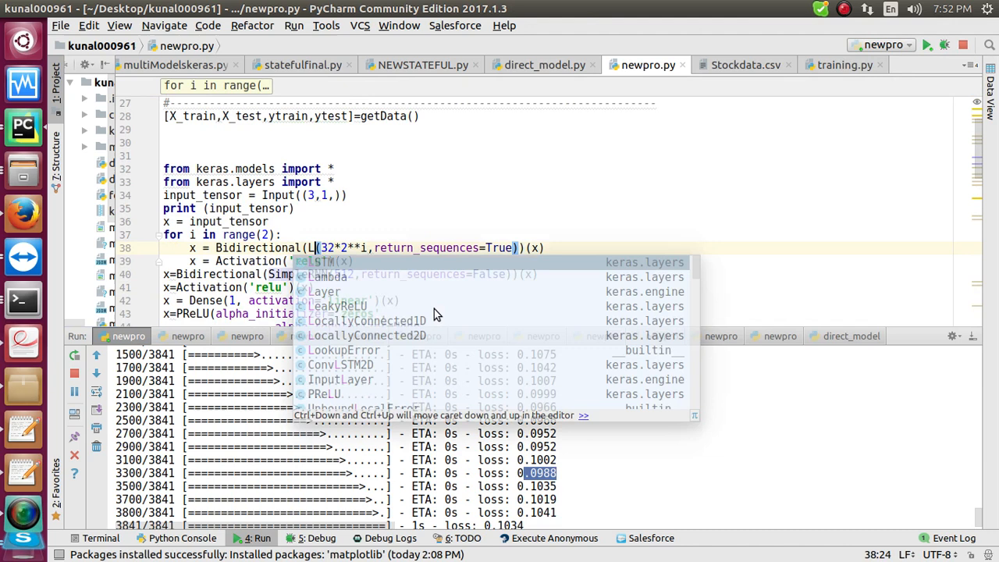
- Accept LSTM for line 38 and type L to make line 40 LSTM
click(324, 261)
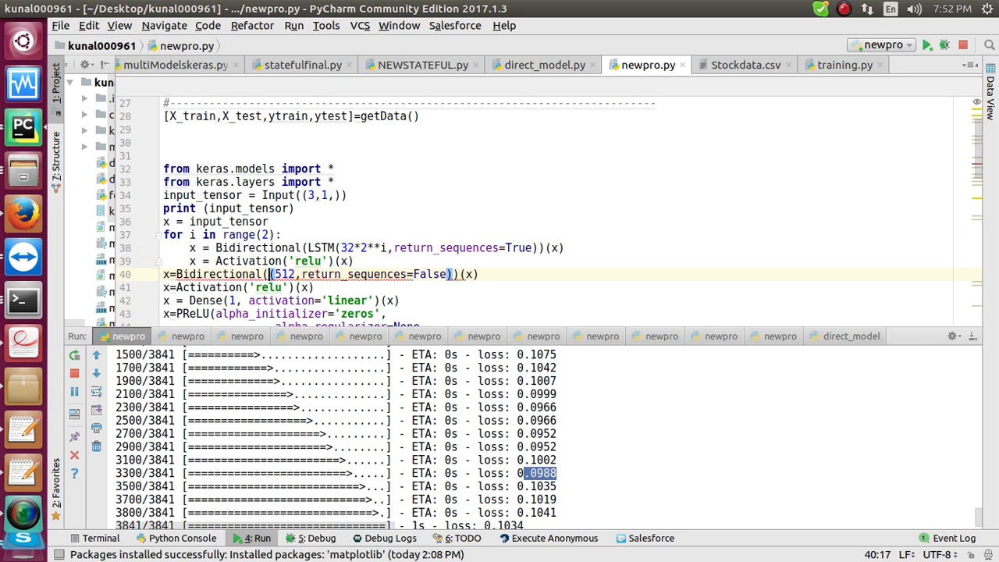
text(LSTM)
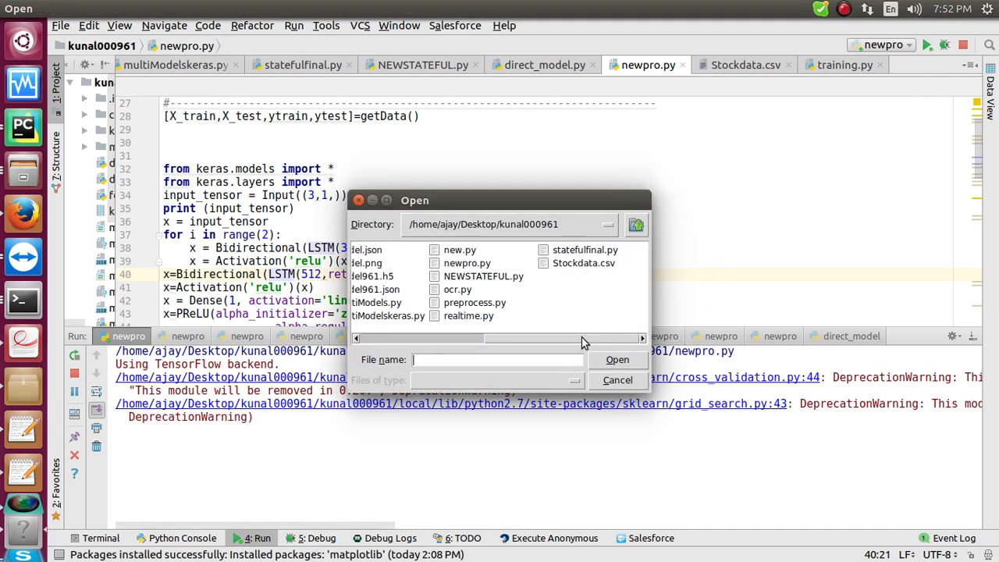
- Open Stockdata.csv as the data file and scroll while the LSTM model trains
click(583, 263)
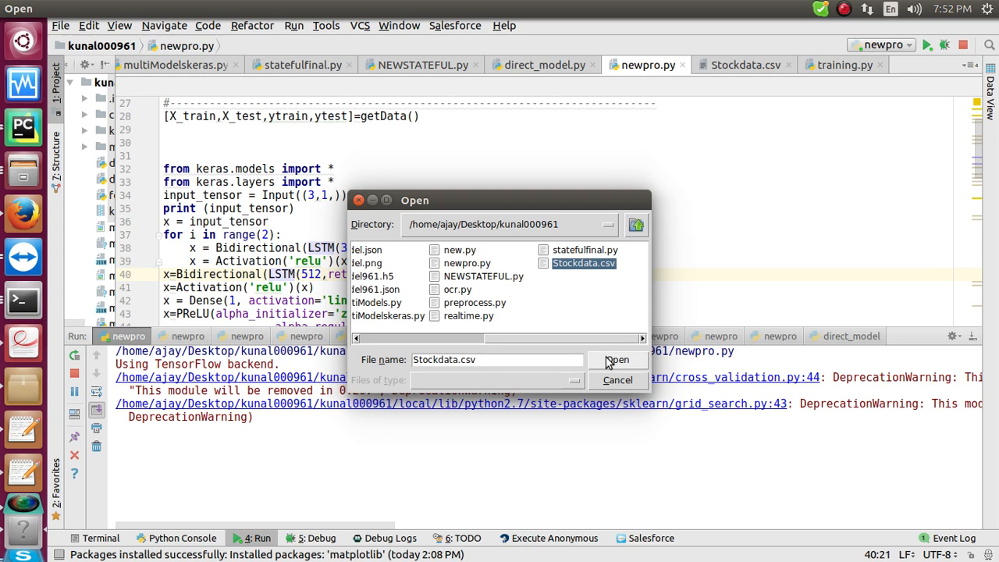
click(618, 359)
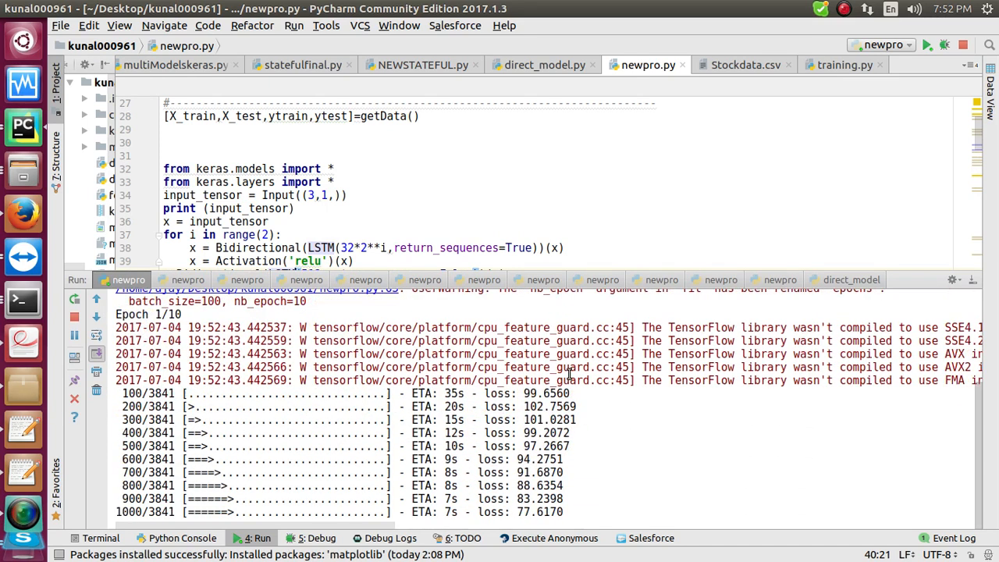
scroll(down, 3)
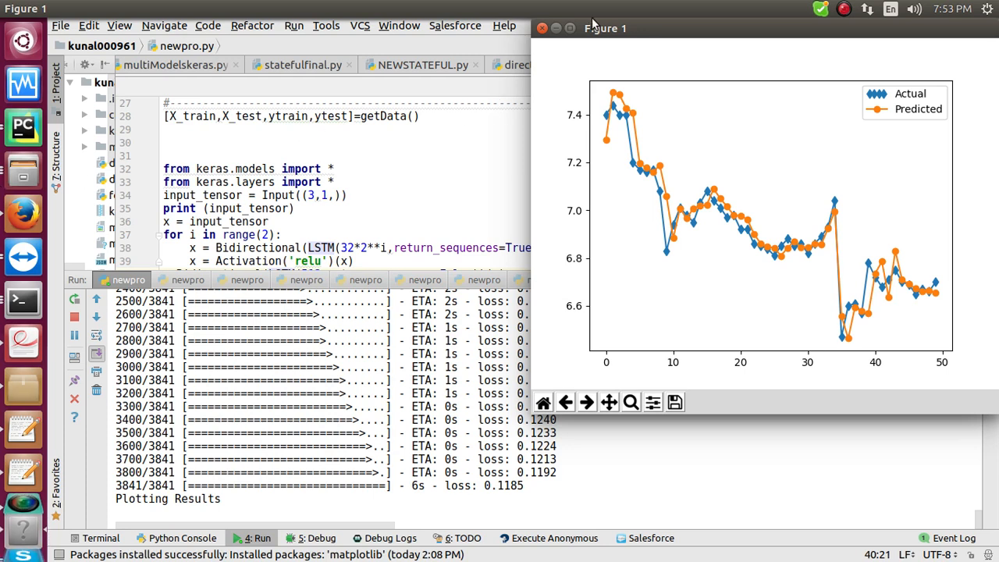
- Maximize the LSTM actual-versus-predicted price plot window to inspect it
click(569, 28)
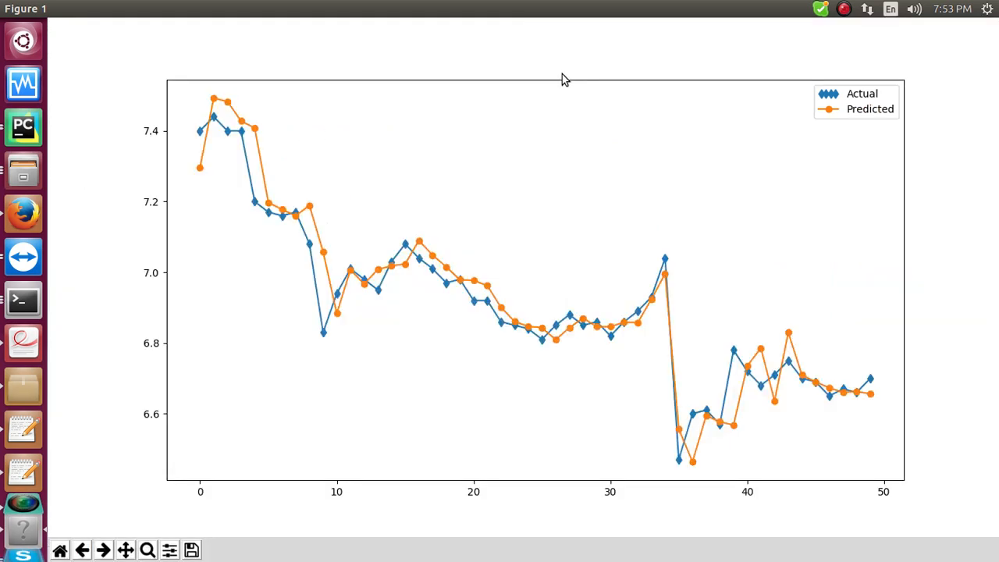
mouse_move(427, 99)
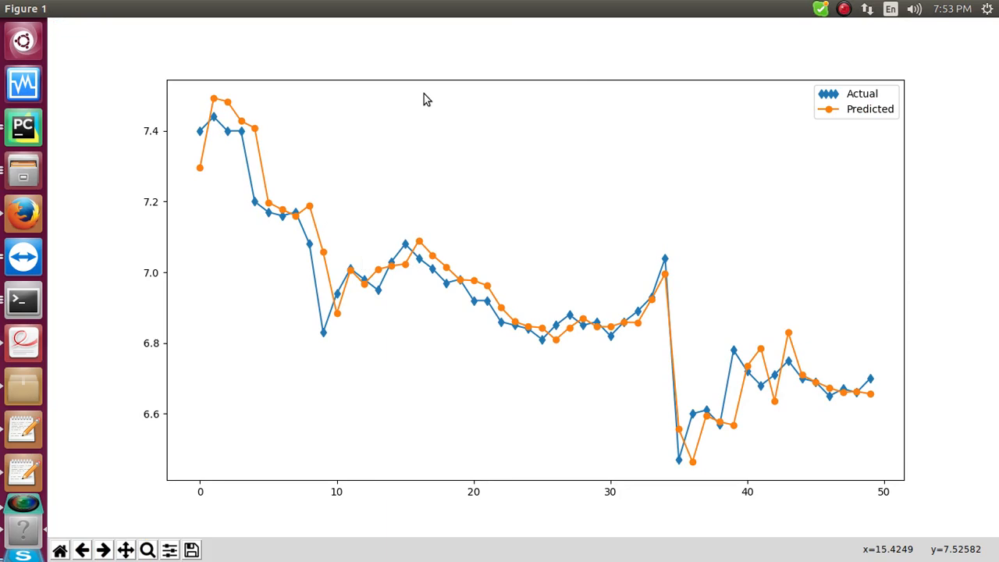
mouse_move(721, 442)
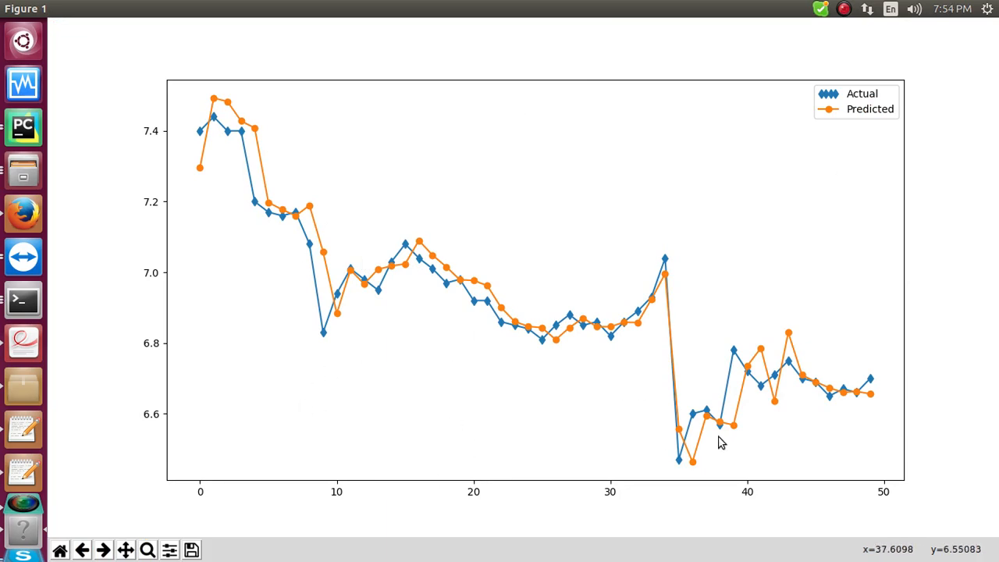
mouse_move(523, 317)
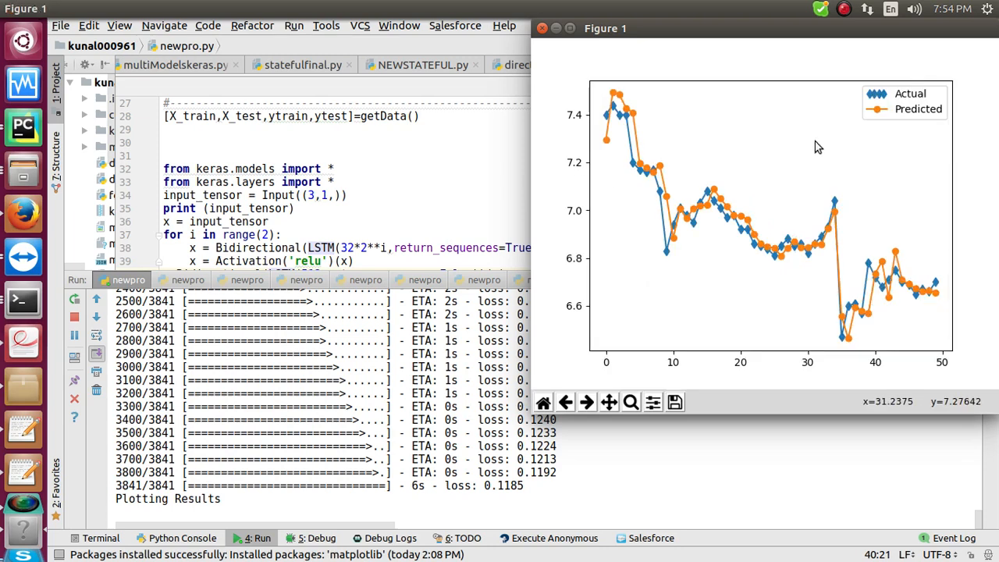
mouse_move(812, 167)
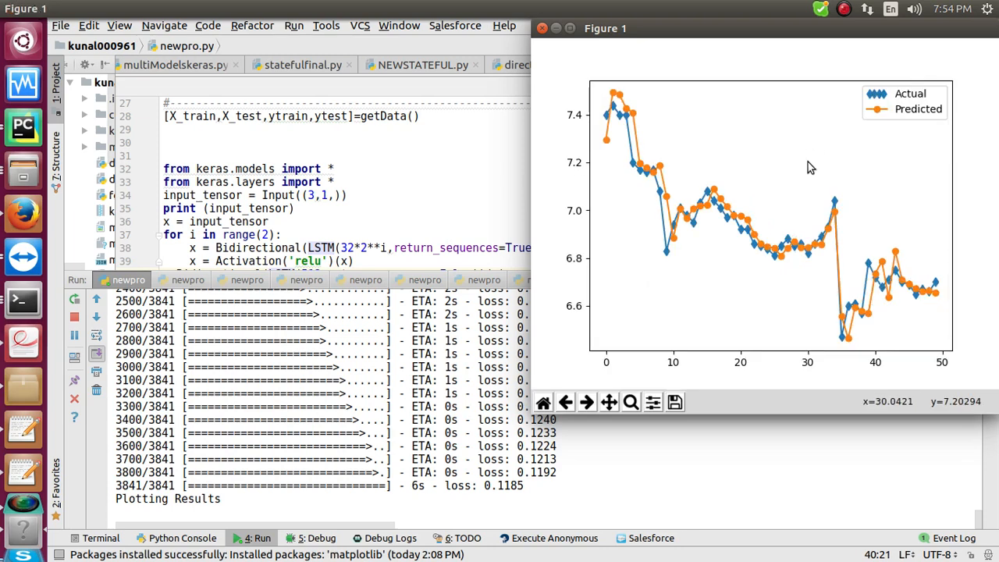
mouse_move(800, 129)
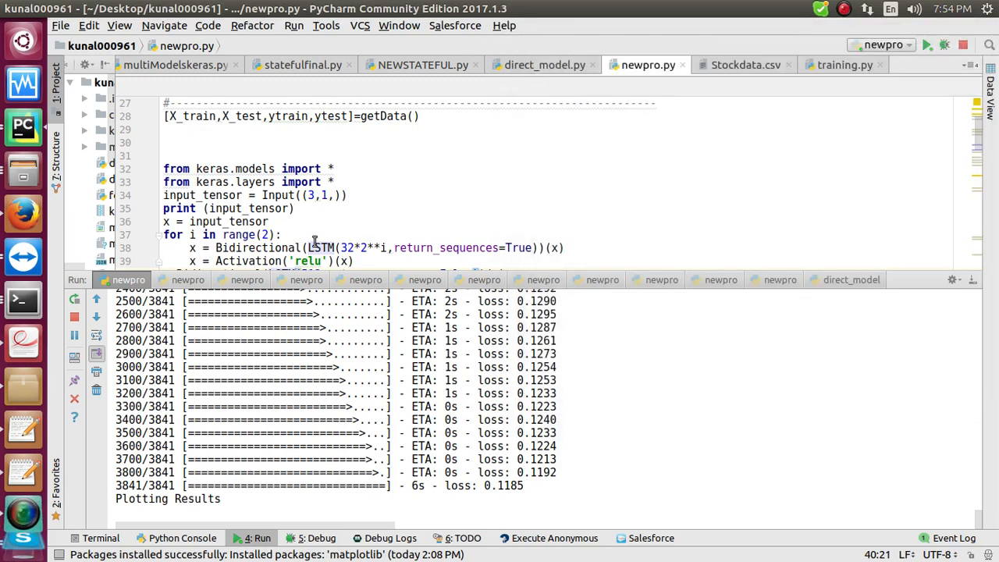
- Replace LSTM with GRU in the Bidirectional layers and select lines 37–41
double_click(320, 248)
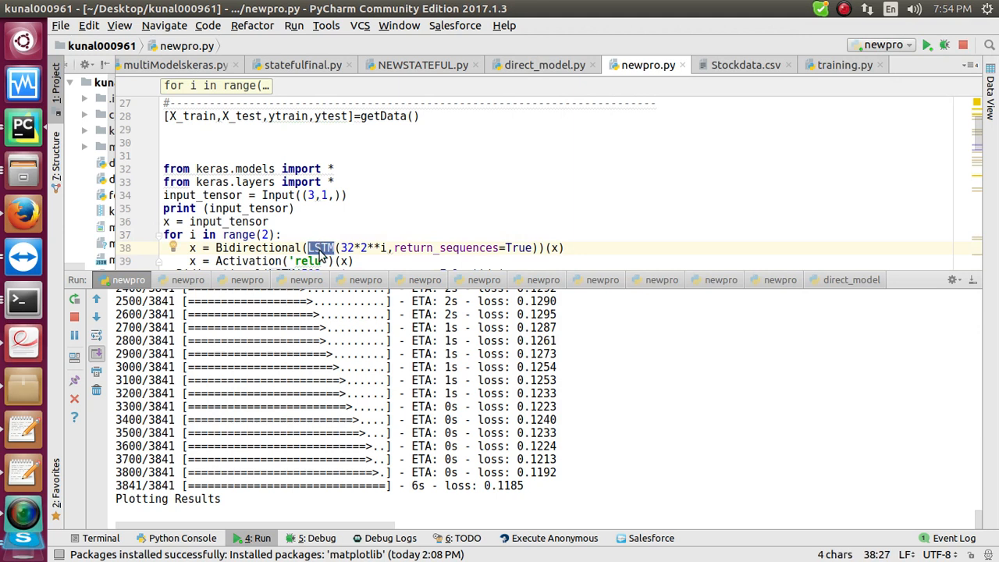
text(G)
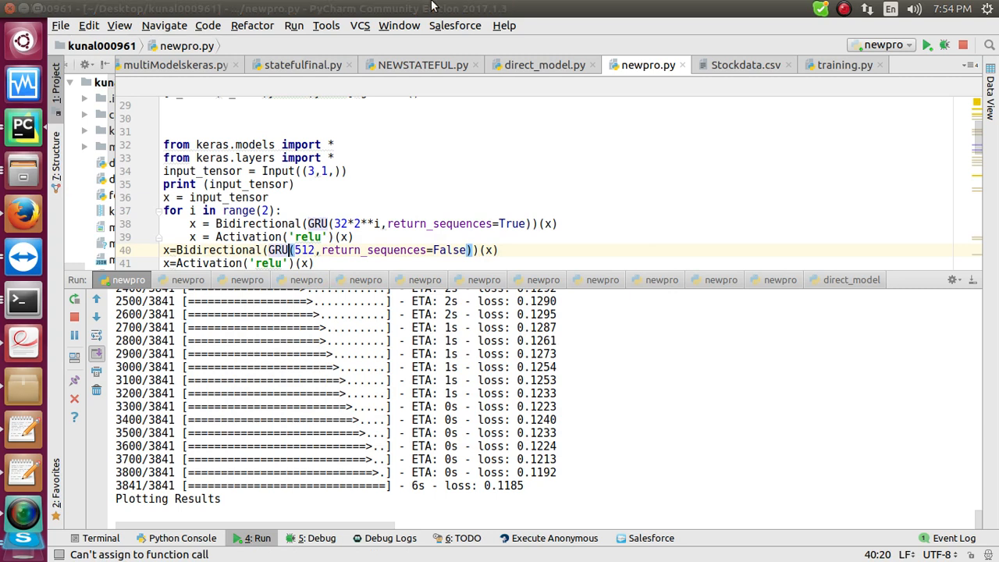
drag(163, 211, 314, 263)
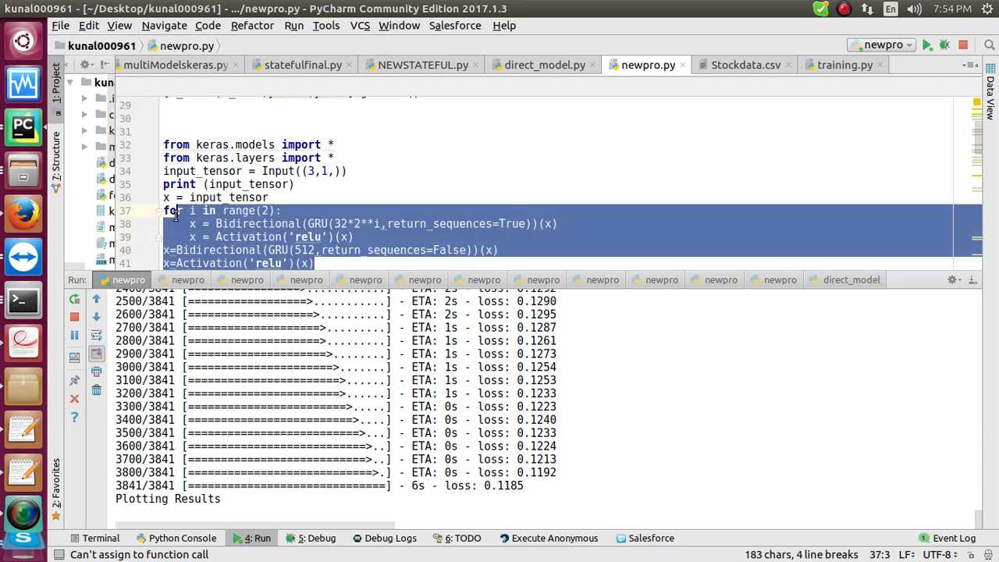